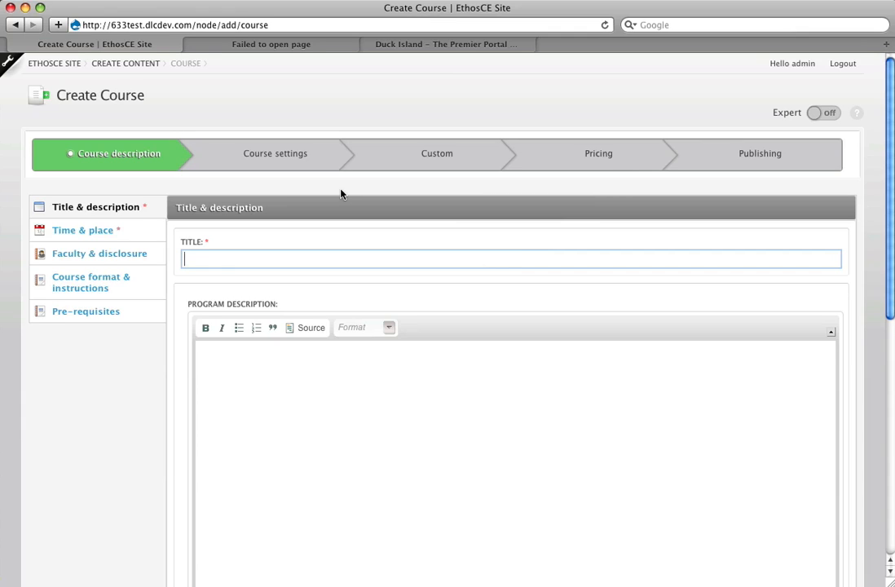
# Enter 'My Course' as the course title, generating shortname my_course.
pyautogui.write('My Course')
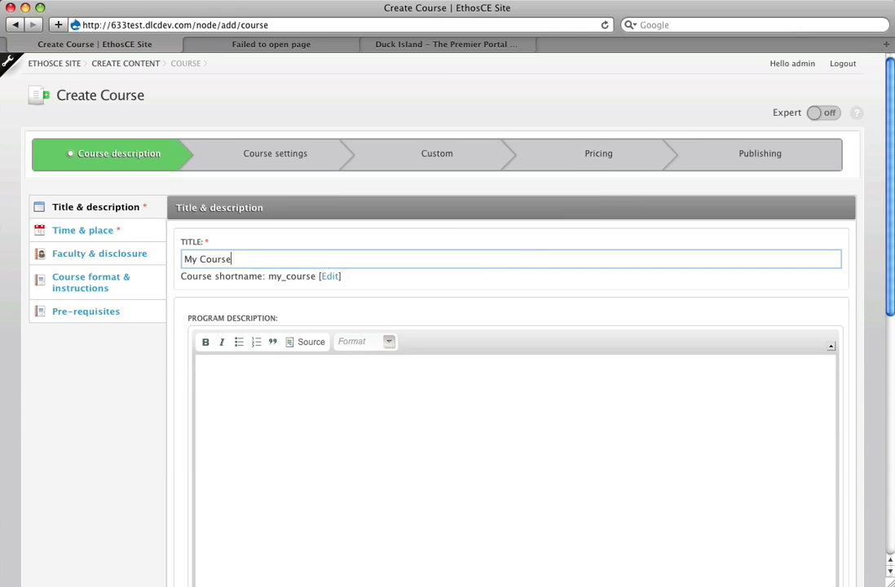
pyautogui.moveTo(300, 163)
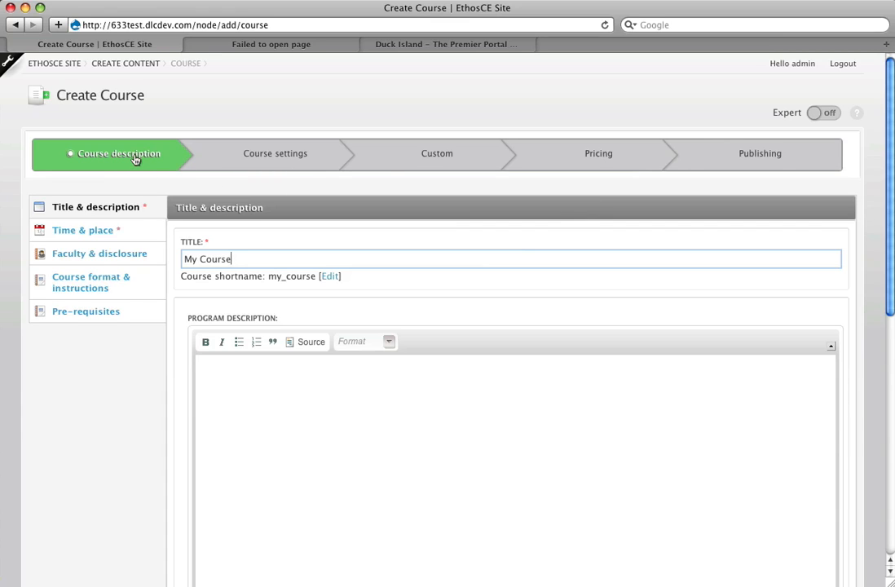
pyautogui.moveTo(646, 155)
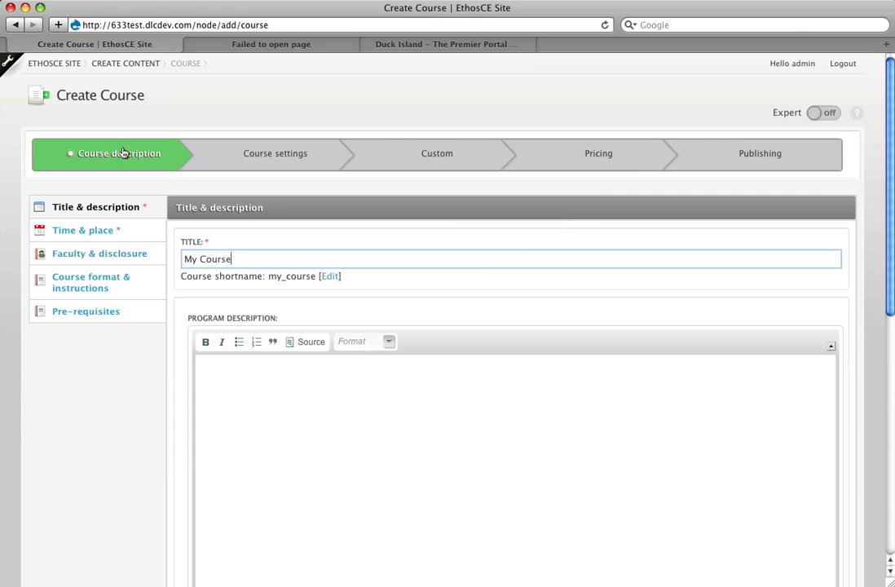
pyautogui.moveTo(114, 157)
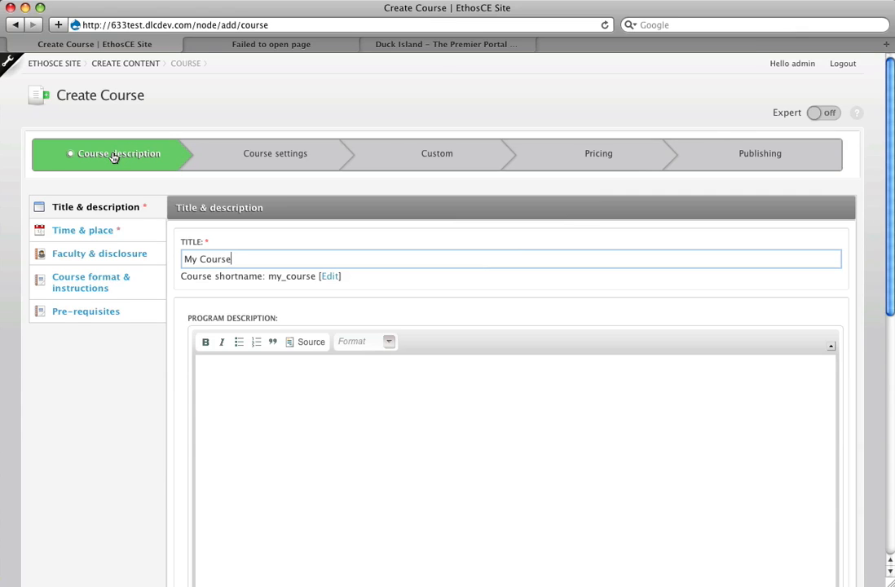
pyautogui.moveTo(109, 212)
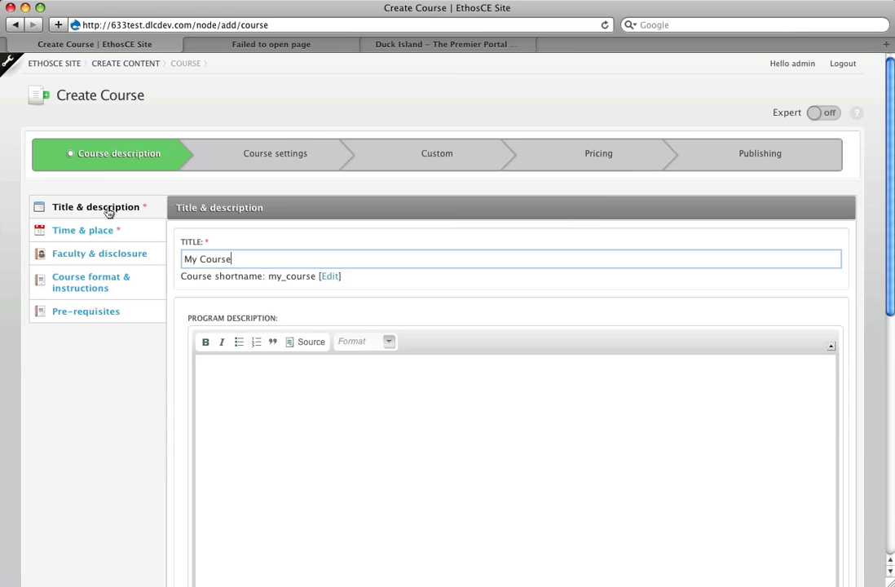
pyautogui.moveTo(109, 350)
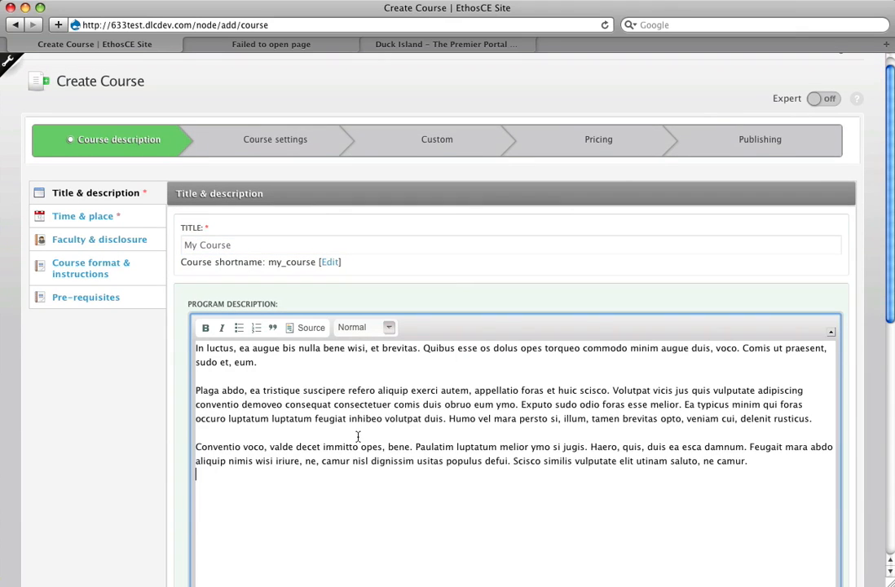
# Scroll past the filled description, audience and objectives fields toward the next tab.
pyautogui.scroll(-3)
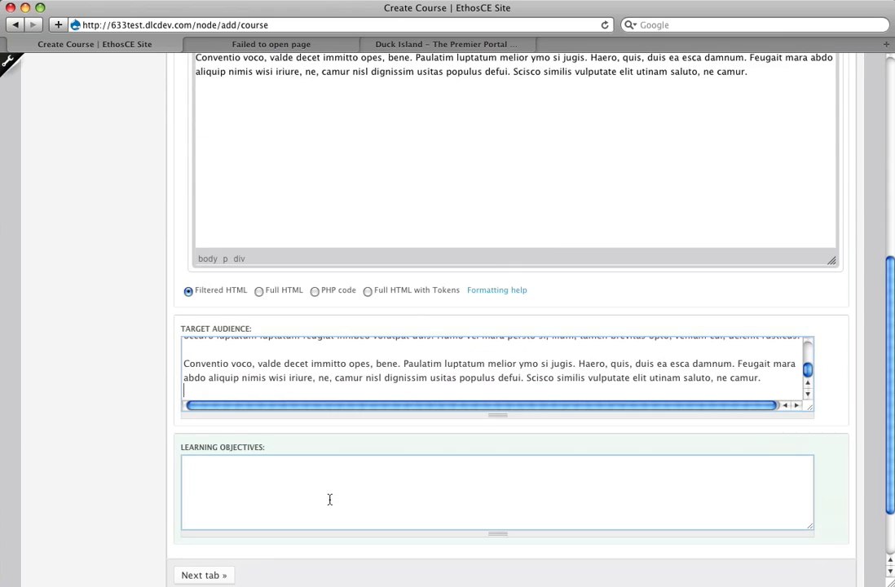
pyautogui.scroll(-3)
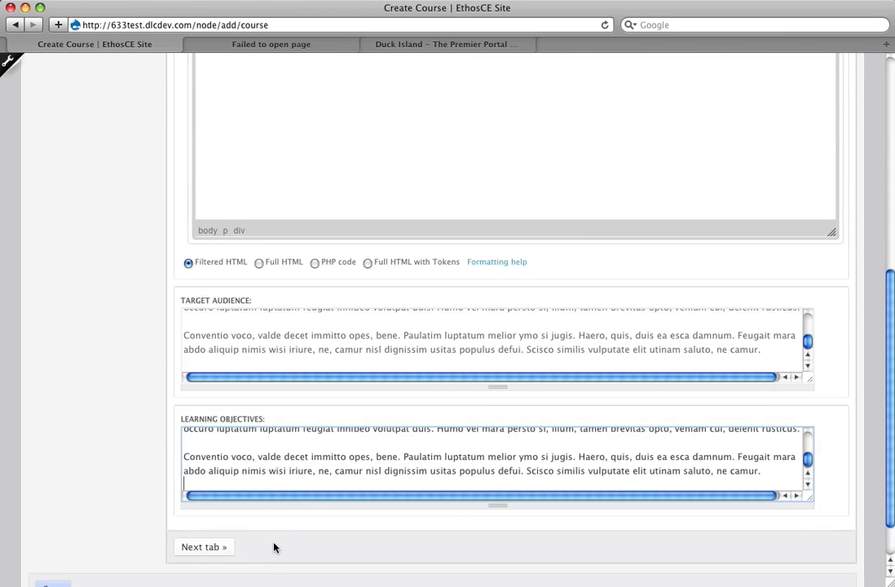
pyautogui.scroll(-3)
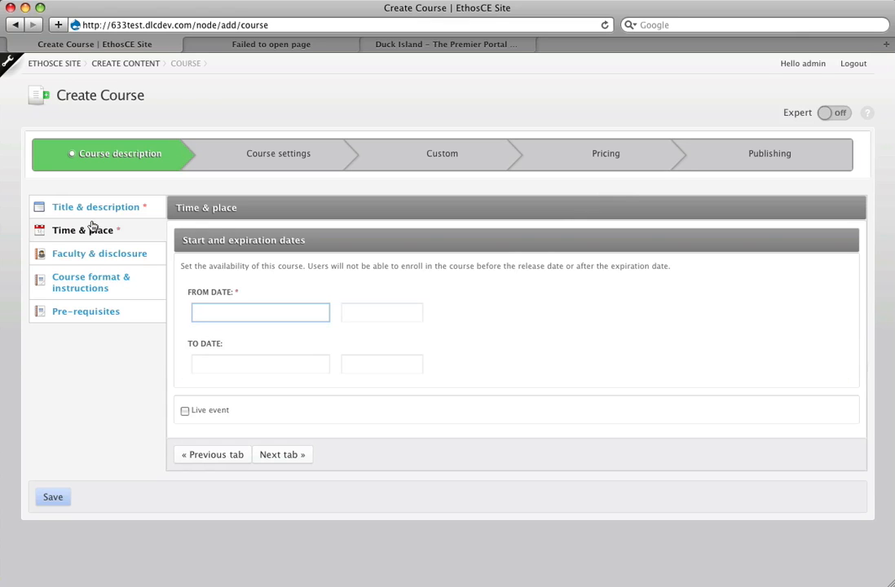
# Set availability from March 1 to March 31, 2012 via the calendars and mark the course as a live event.
pyautogui.click(261, 313)
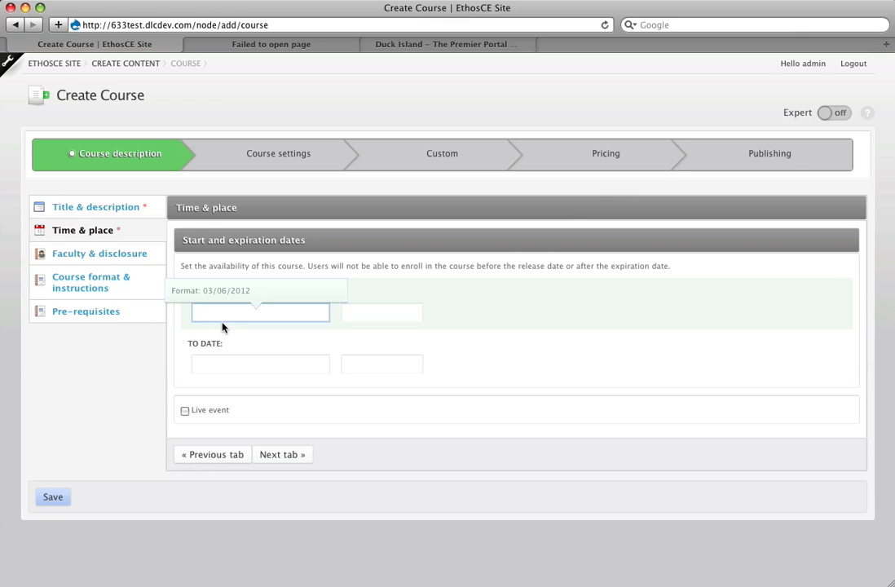
pyautogui.click(261, 313)
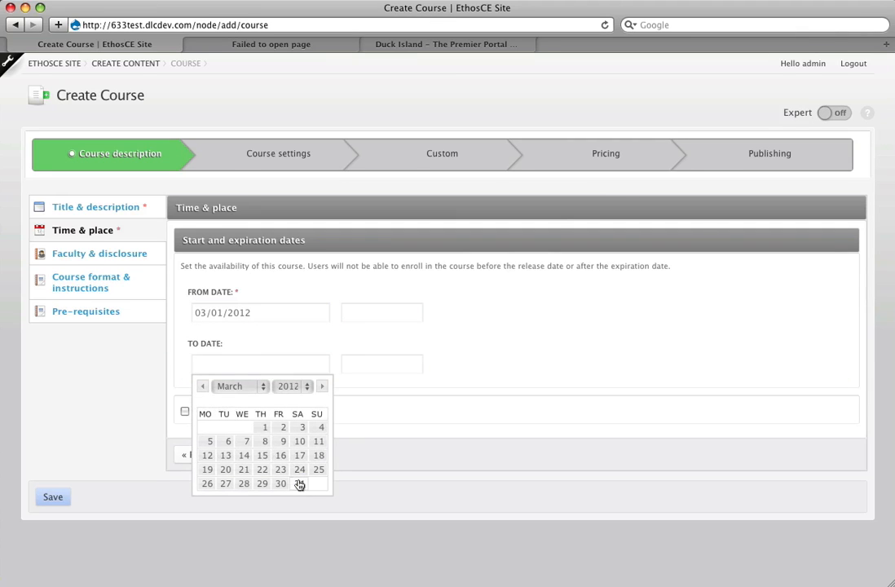
pyautogui.click(300, 482)
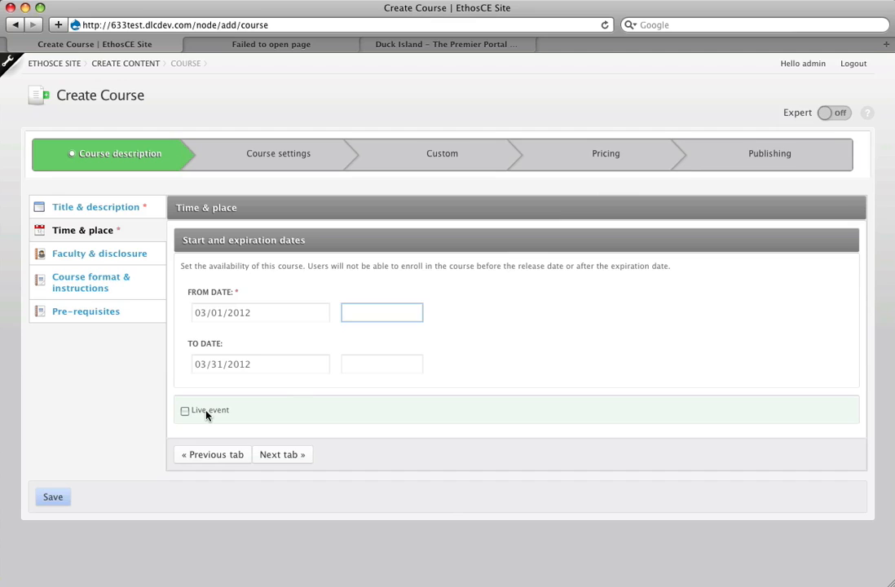
pyautogui.click(186, 411)
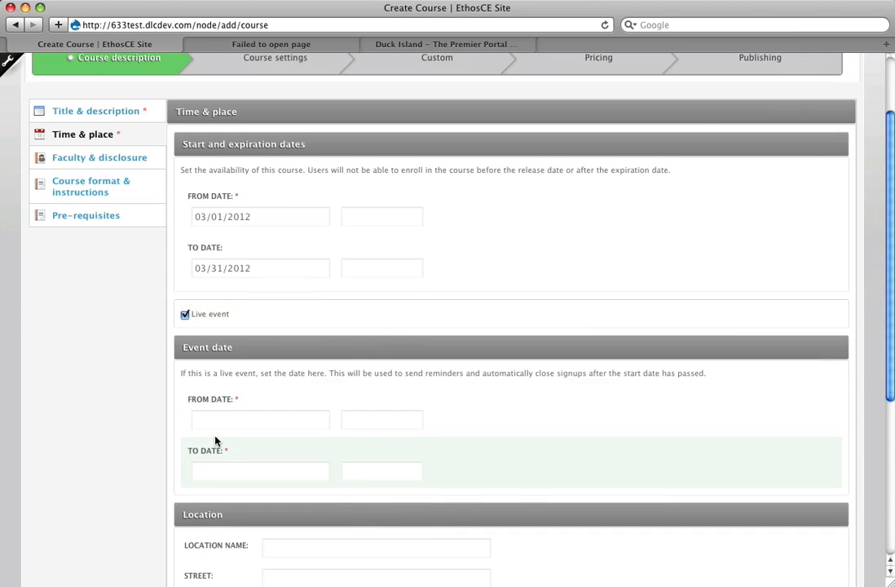
pyautogui.scroll(-3)
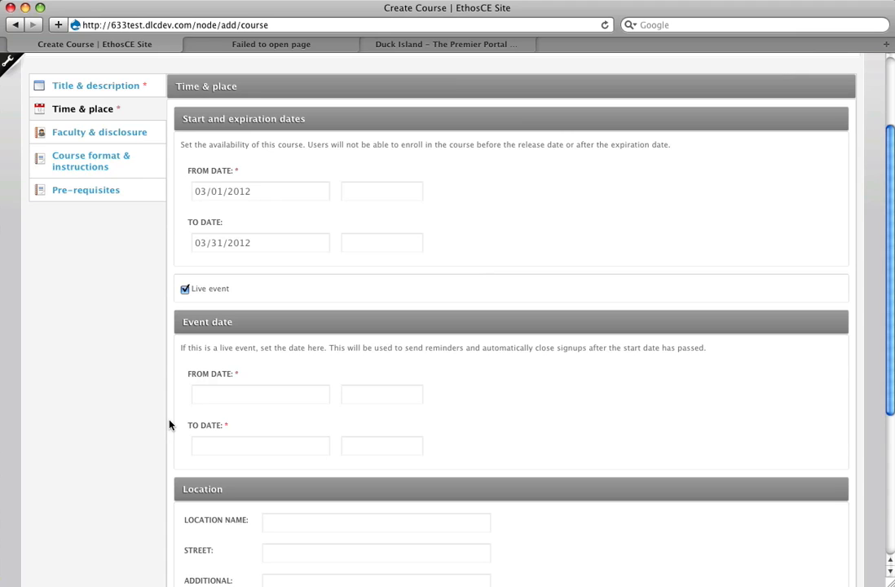
pyautogui.click(261, 395)
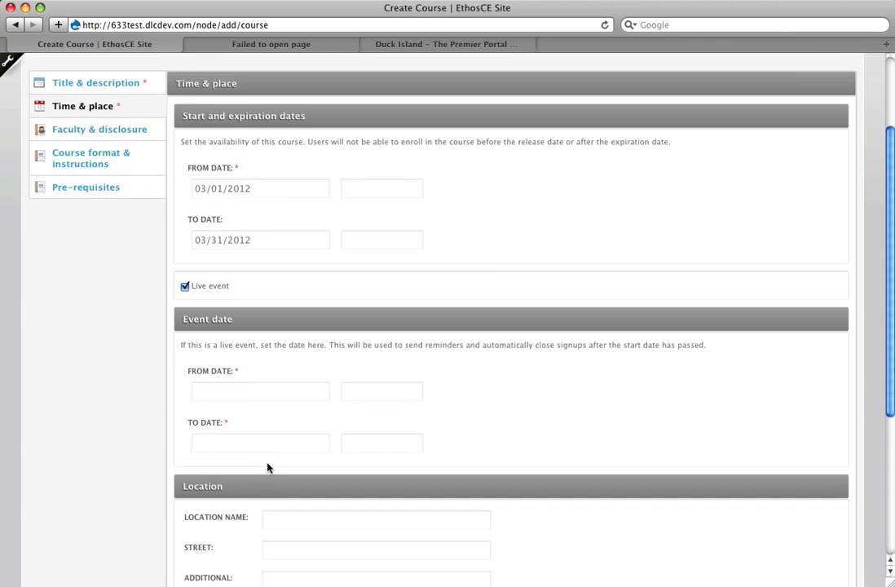
pyautogui.scroll(-3)
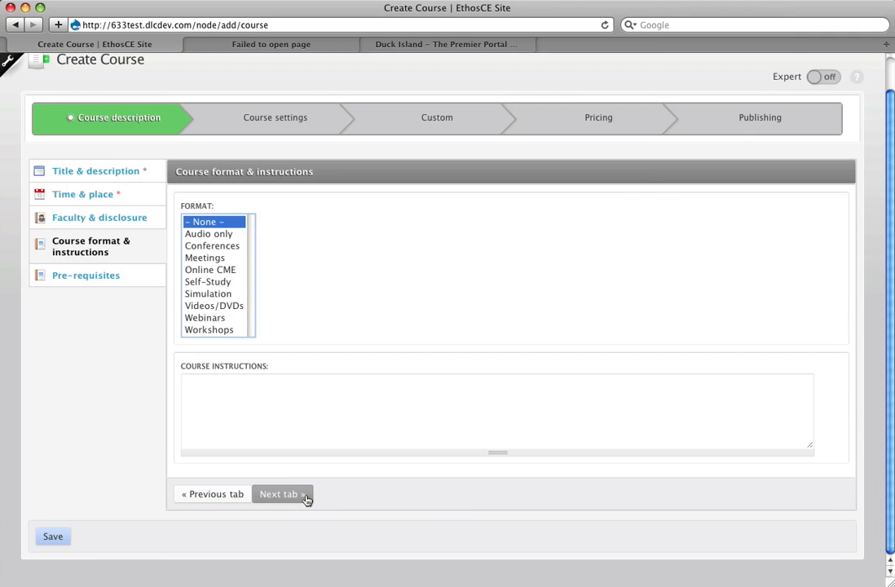
# Leave course instructions blank and advance to the Pre-requisites section.
pyautogui.click(498, 411)
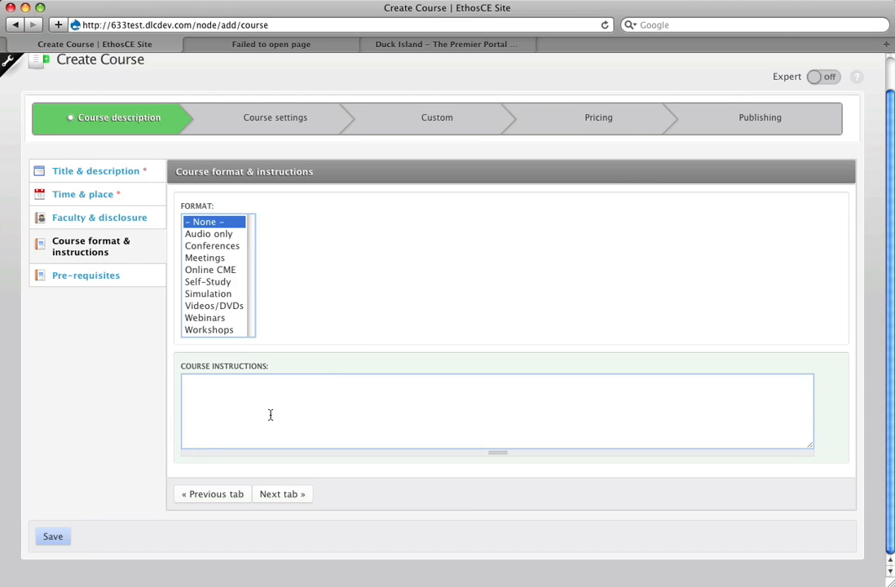
pyautogui.moveTo(281, 458)
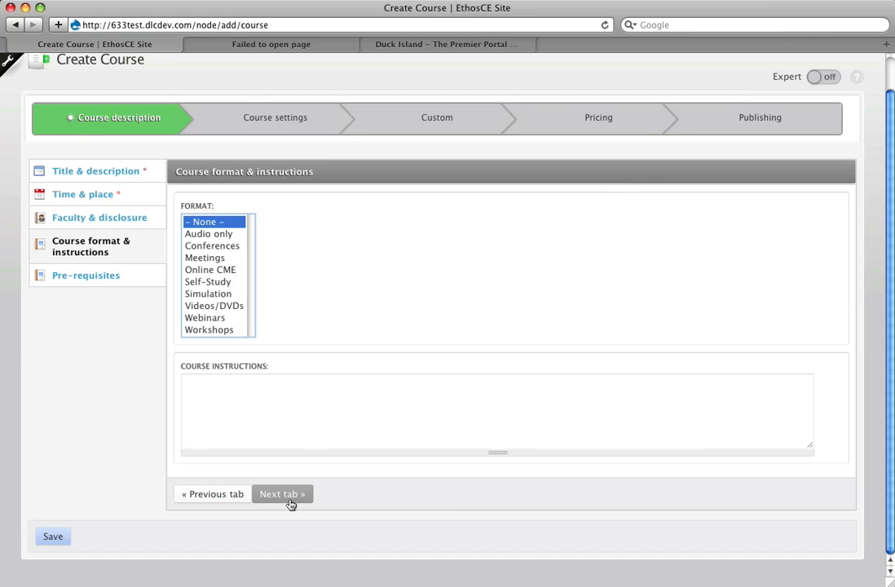
pyautogui.click(282, 492)
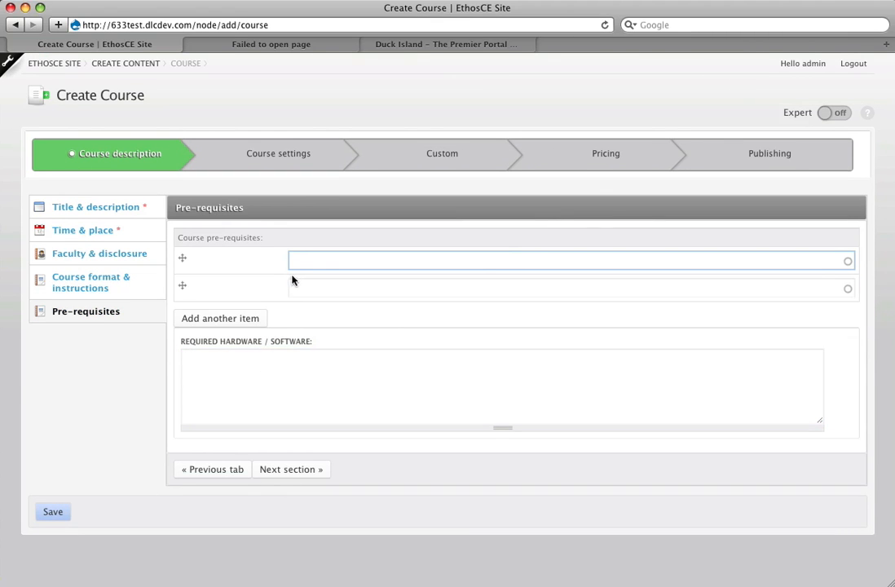
# Leave pre-requisites blank and finish the description stage, saving the course as node 919.
pyautogui.click(307, 261)
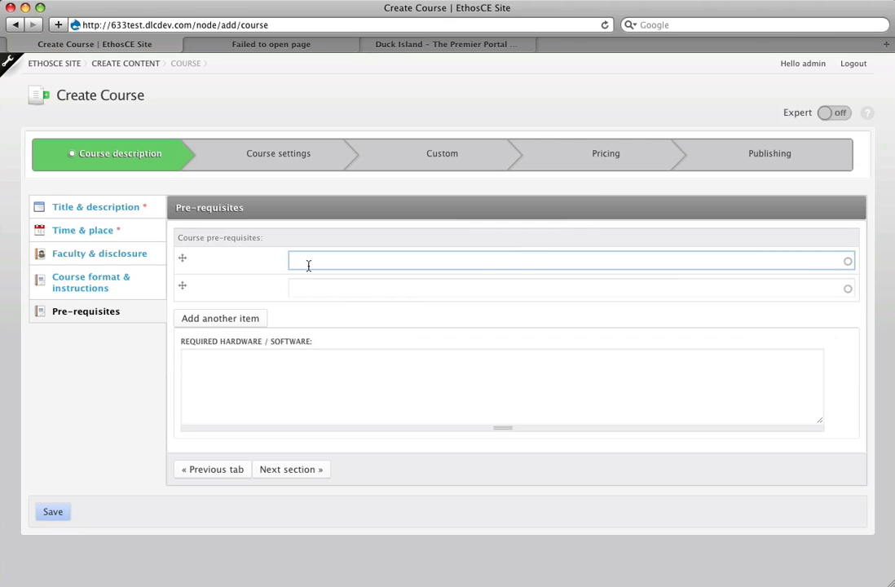
pyautogui.moveTo(297, 456)
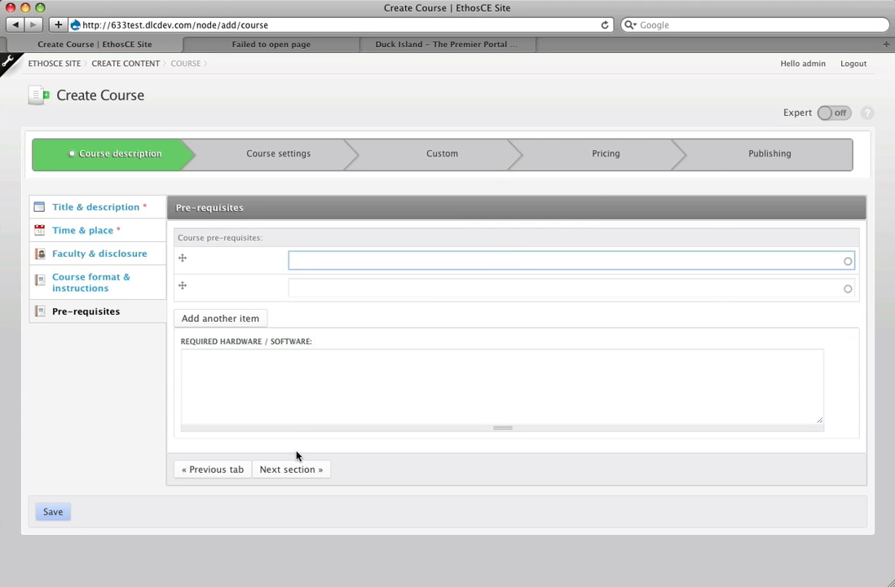
pyautogui.click(290, 470)
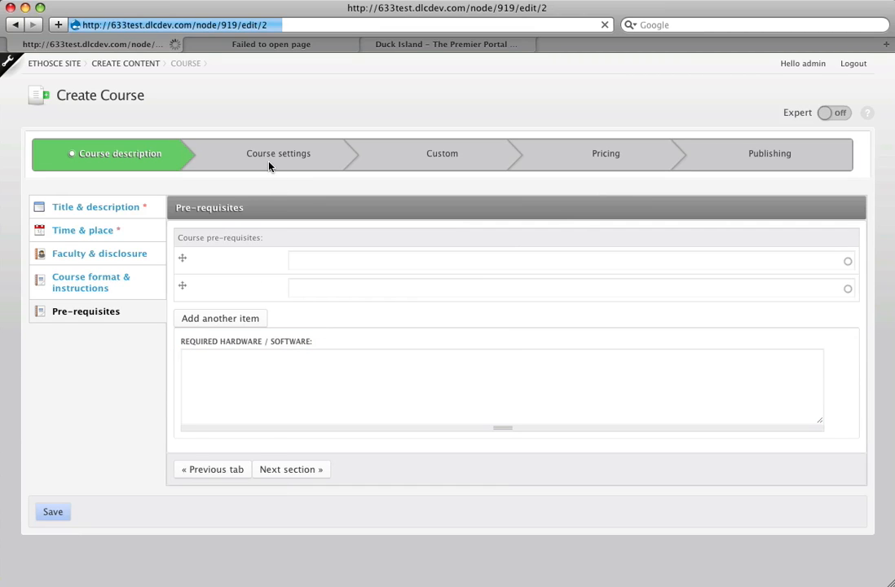
# Enter the Course settings step showing CME and Attendance credit as inactive.
pyautogui.click(52, 512)
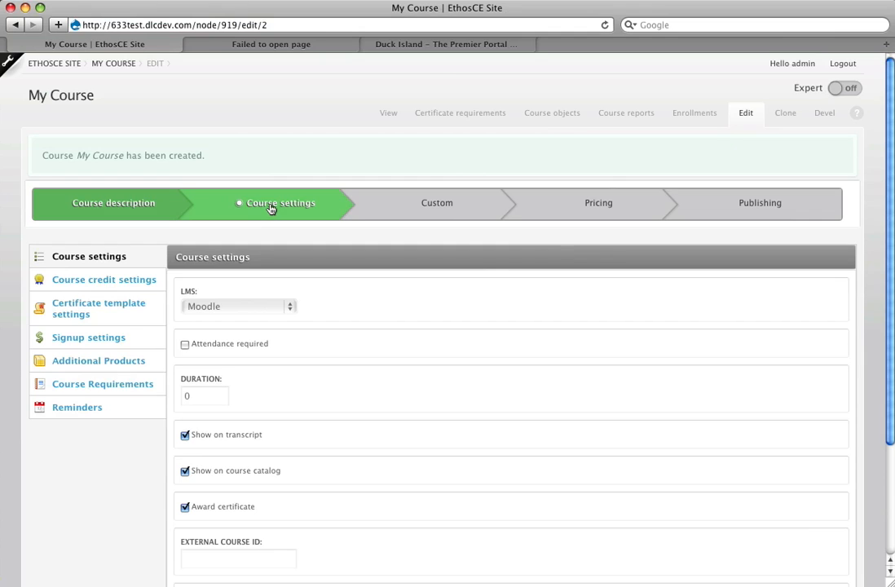
pyautogui.moveTo(150, 248)
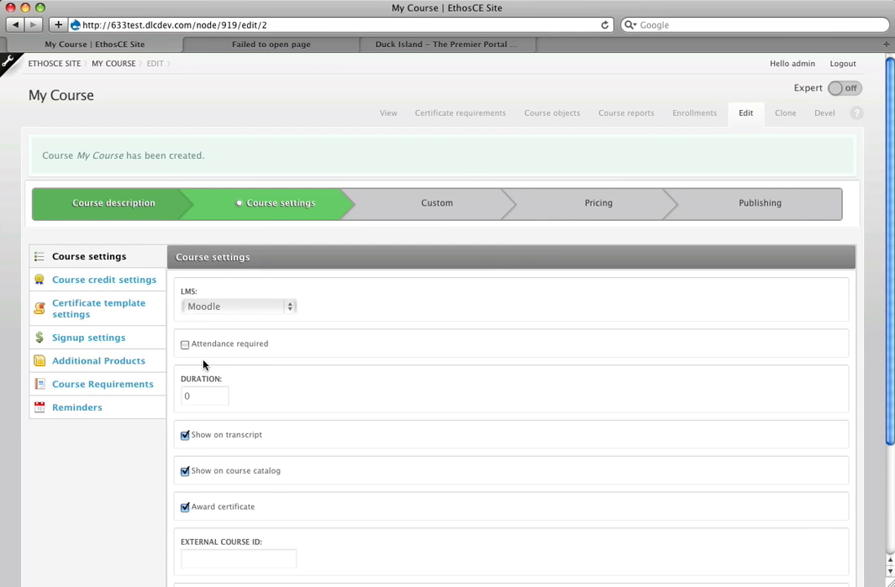
pyautogui.scroll(-3)
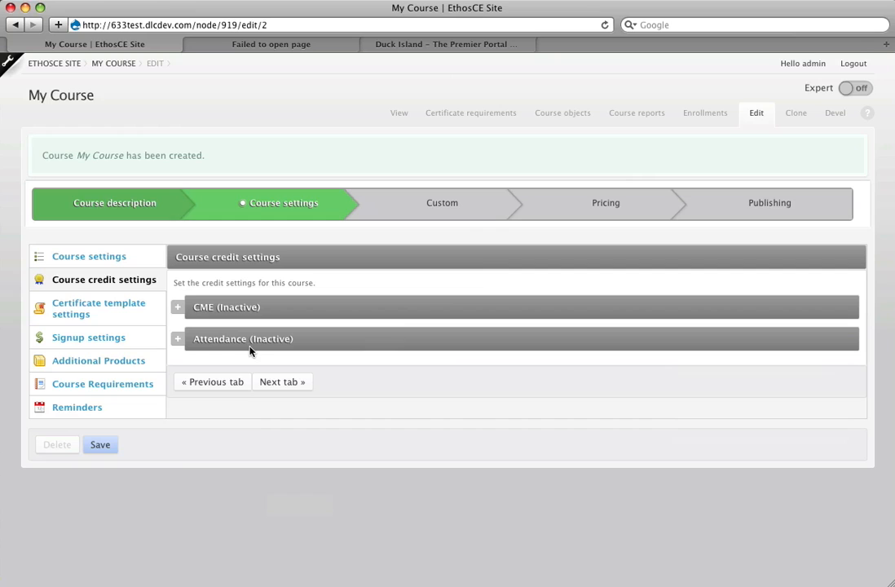
pyautogui.moveTo(241, 337)
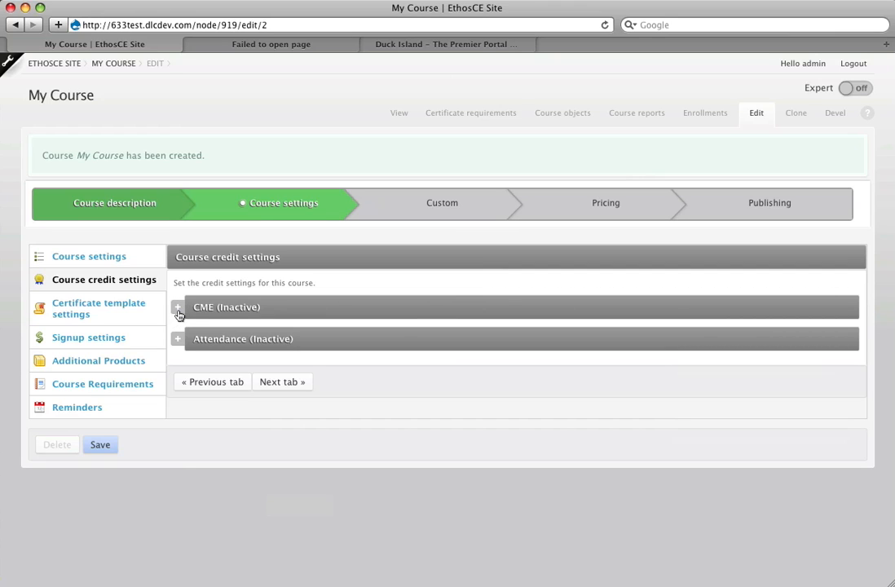
# Expand the CME credit section and mark CME credit as Active.
pyautogui.click(177, 307)
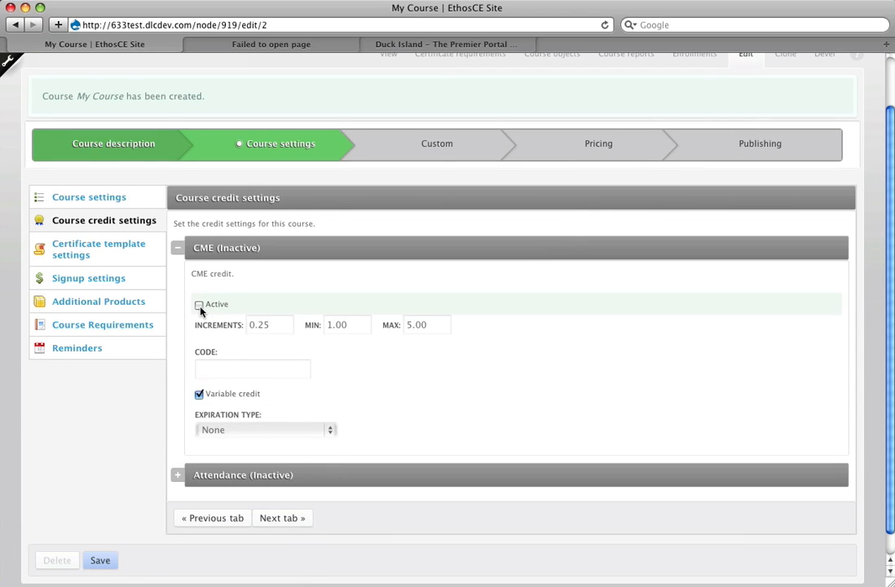
pyautogui.click(199, 305)
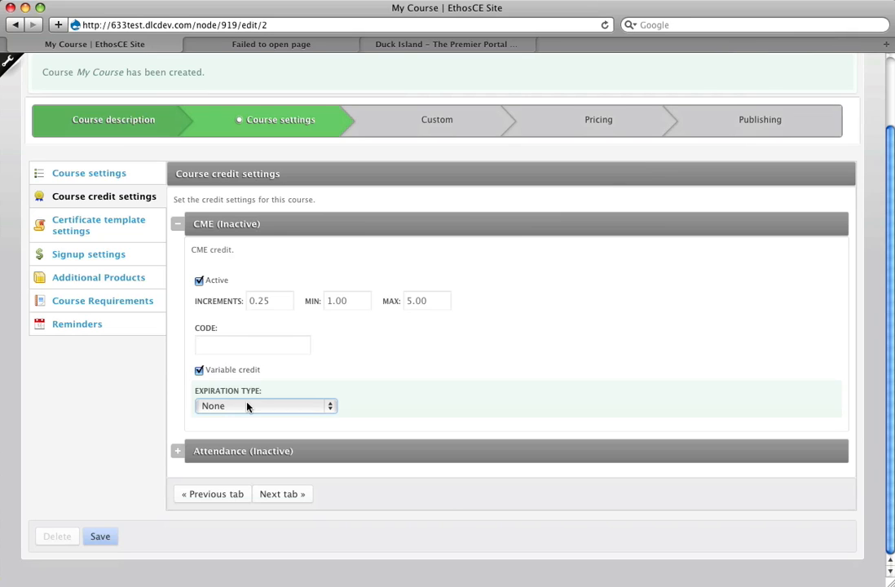
# Set CME credit expiration to Specify date with 03/01/2012.
pyautogui.click(262, 404)
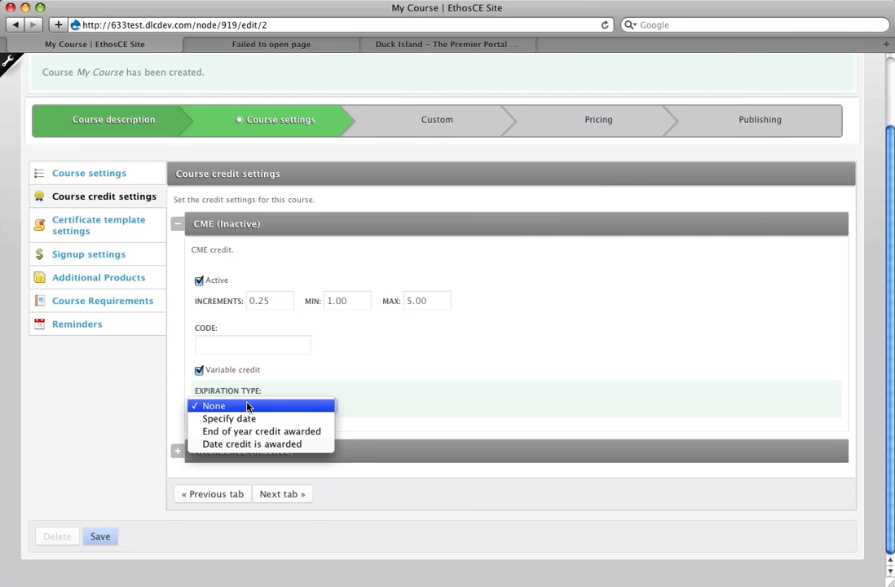
pyautogui.click(229, 417)
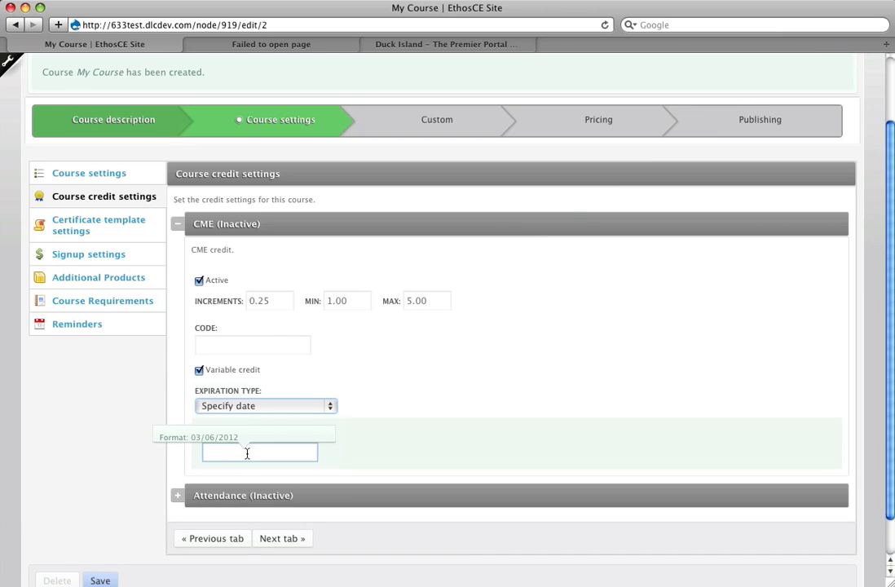
pyautogui.click(259, 453)
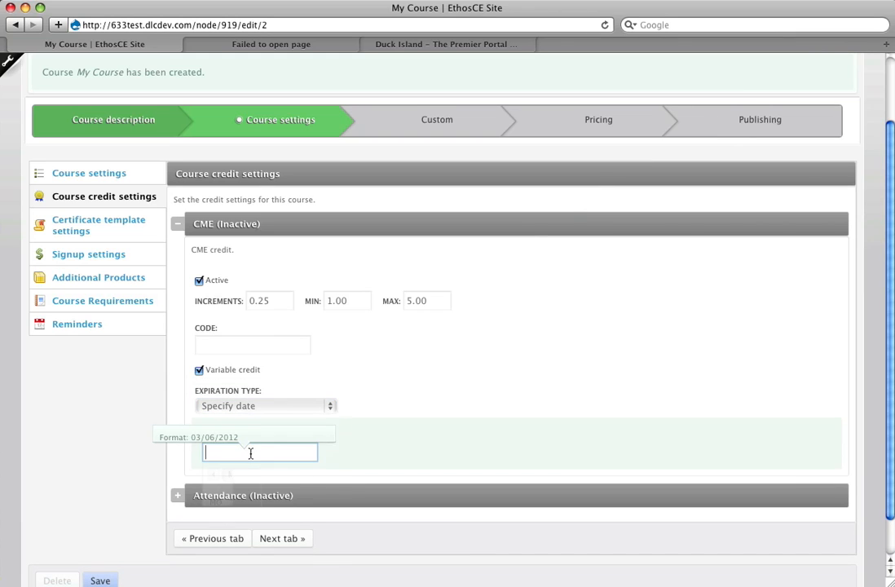
pyautogui.write('03/01/2012')
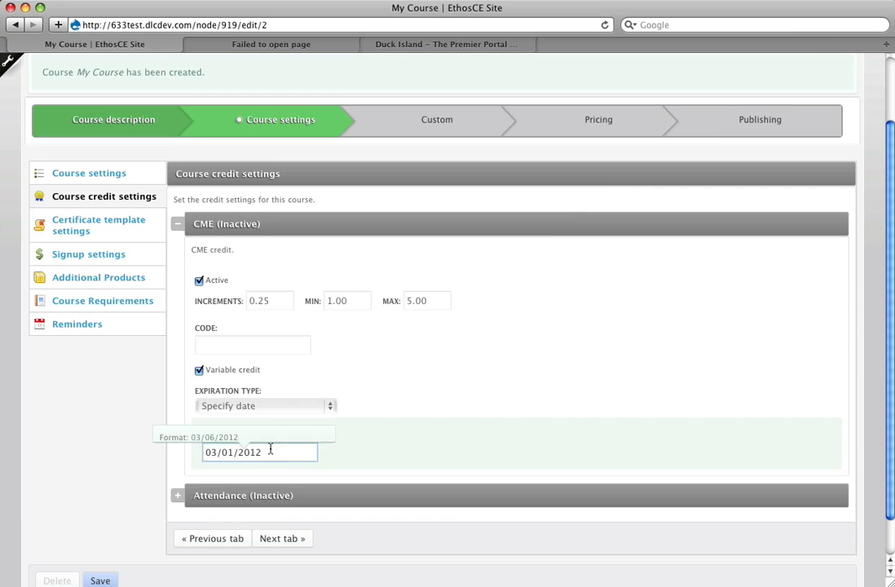
# Try End of year and Date credit is awarded expiration, then set expiration back to None.
pyautogui.click(260, 404)
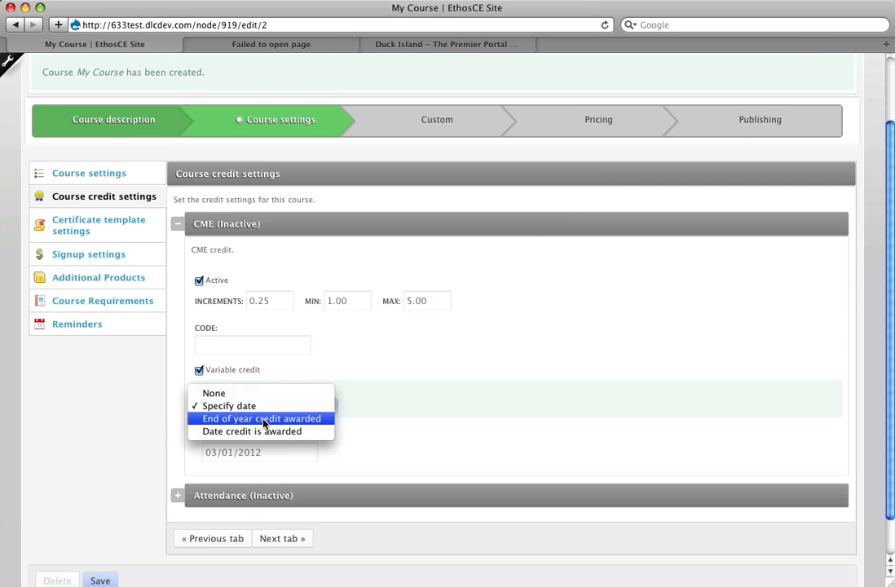
pyautogui.click(261, 418)
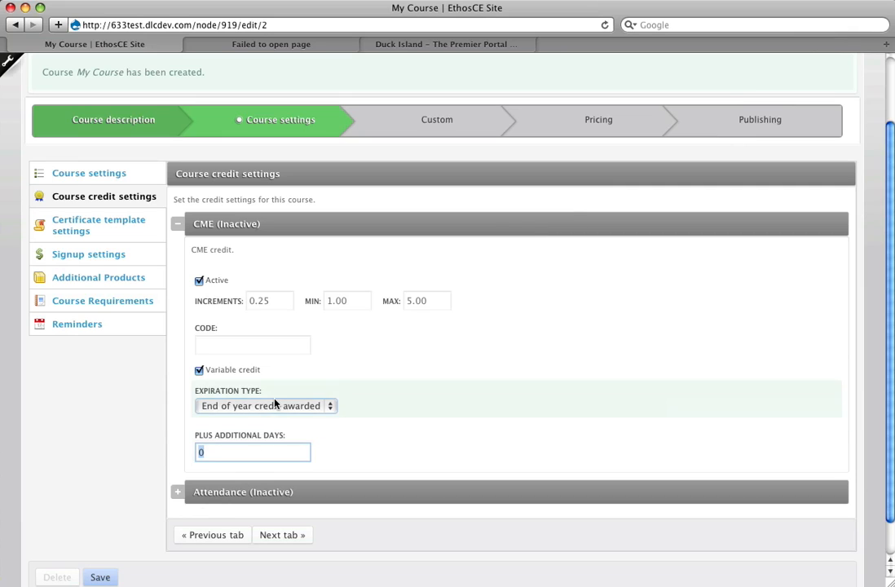
pyautogui.click(264, 404)
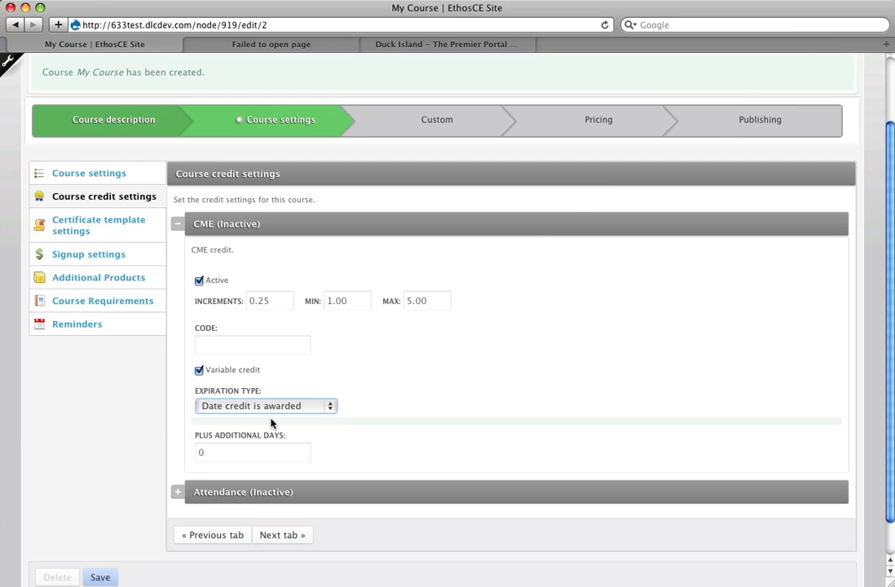
pyautogui.moveTo(251, 453)
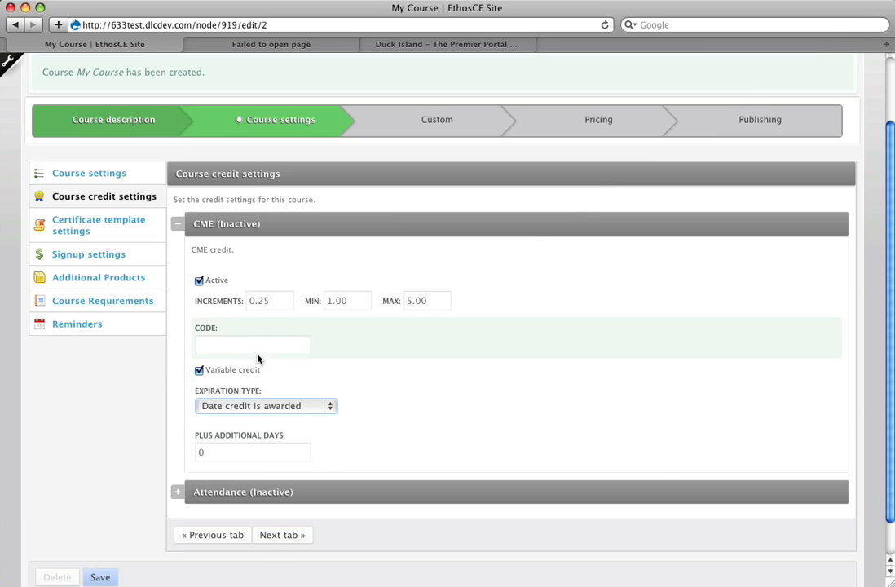
pyautogui.click(264, 404)
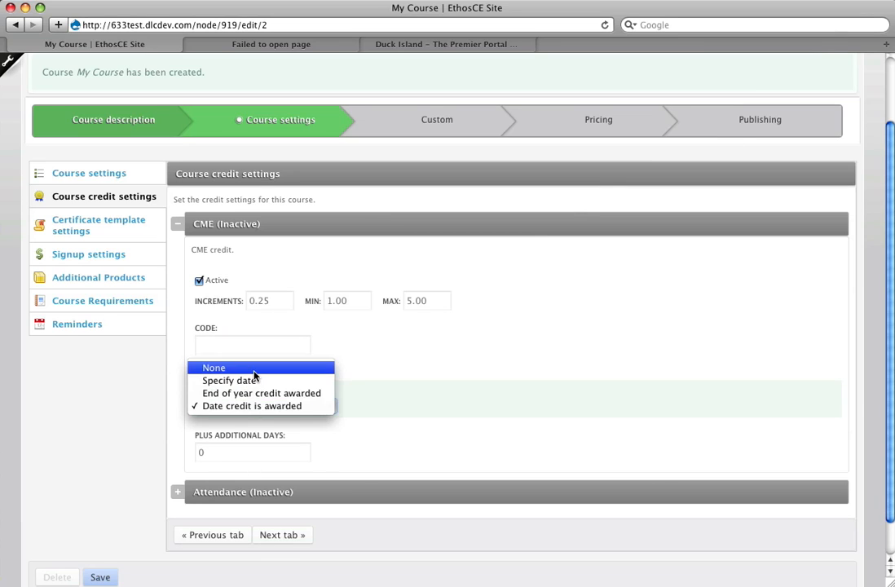
pyautogui.click(213, 369)
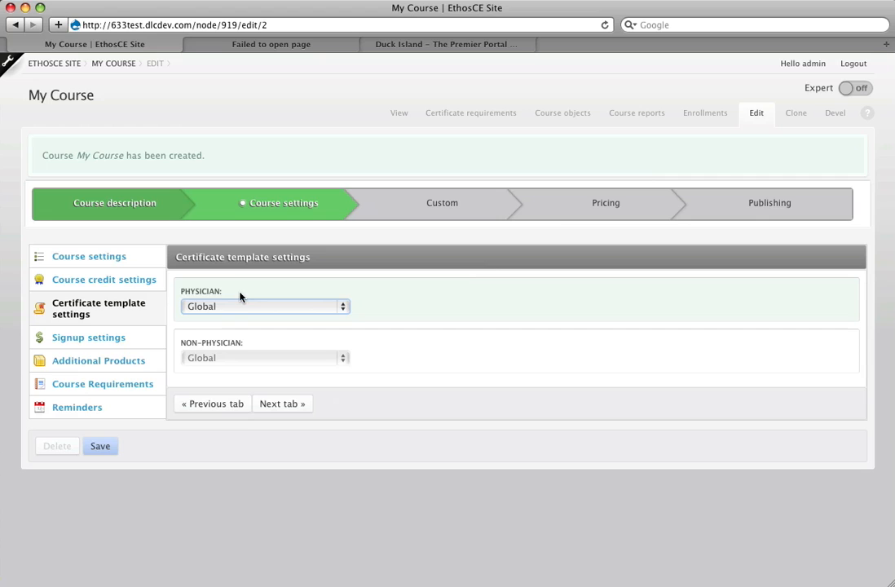
pyautogui.moveTo(238, 313)
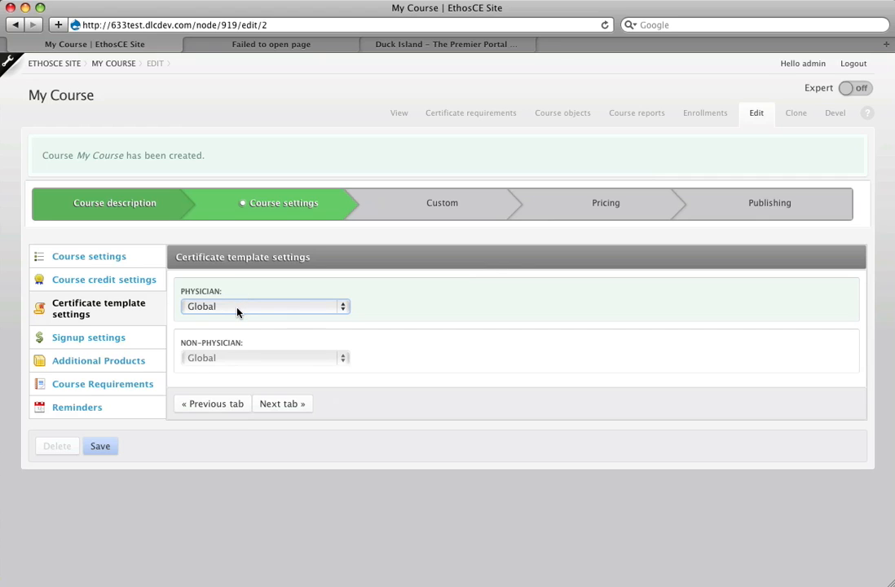
pyautogui.moveTo(196, 330)
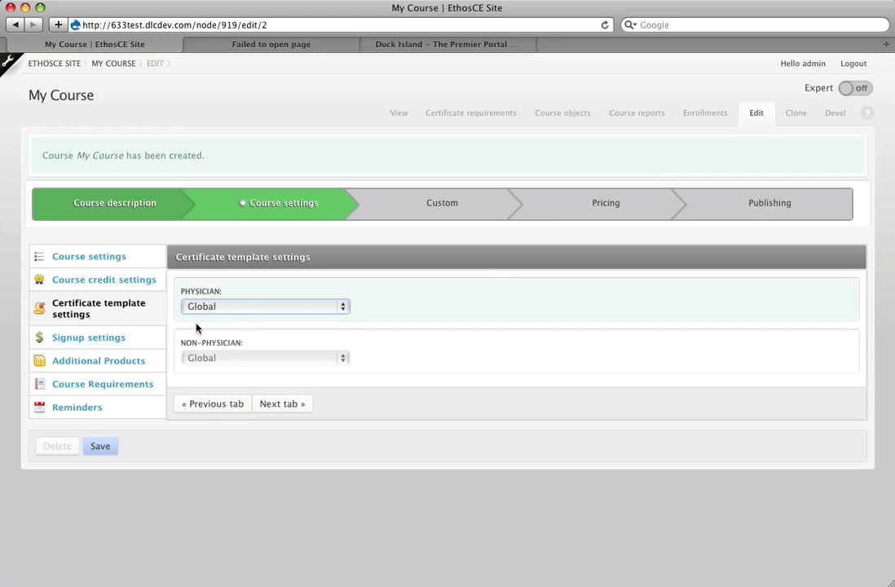
# Review the signup settings with signups enabled and no roles restricted.
pyautogui.click(88, 336)
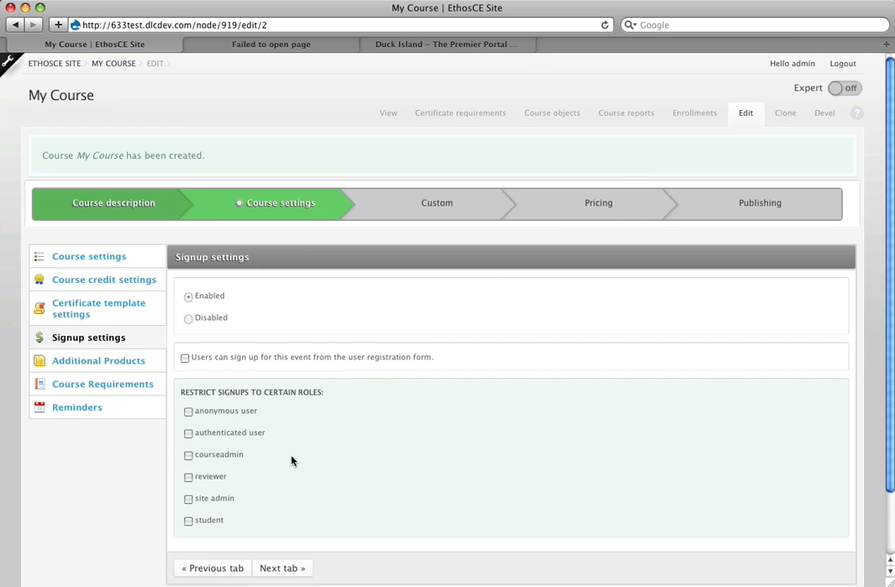
pyautogui.scroll(-3)
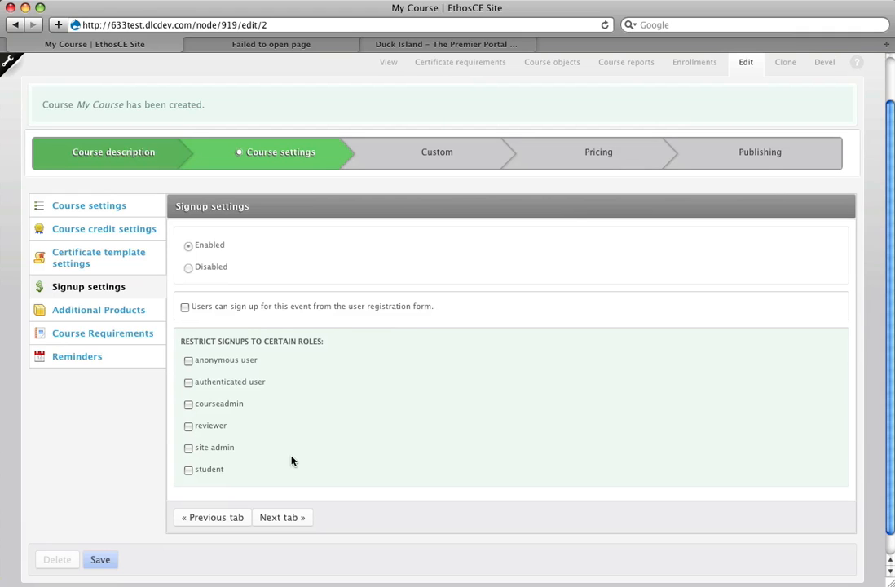
pyautogui.moveTo(184, 306)
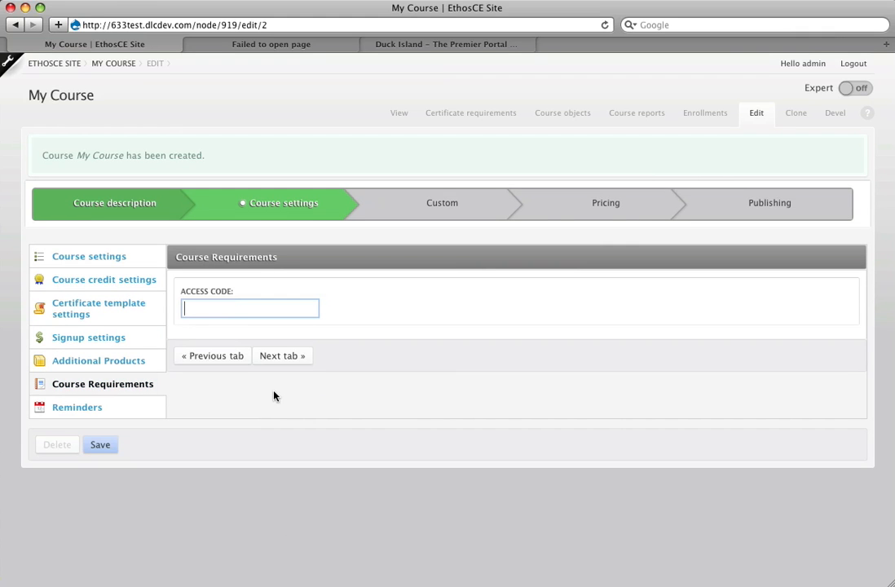
pyautogui.click(77, 408)
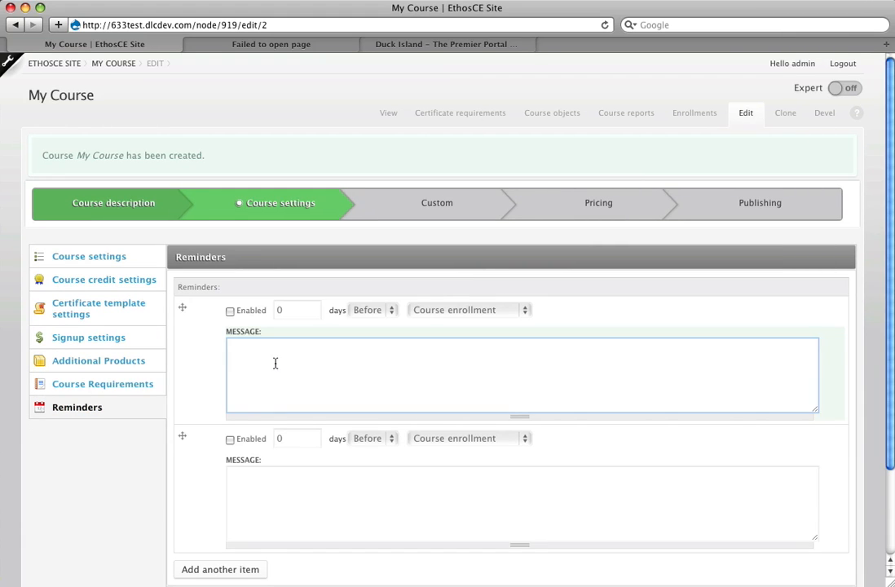
pyautogui.scroll(-3)
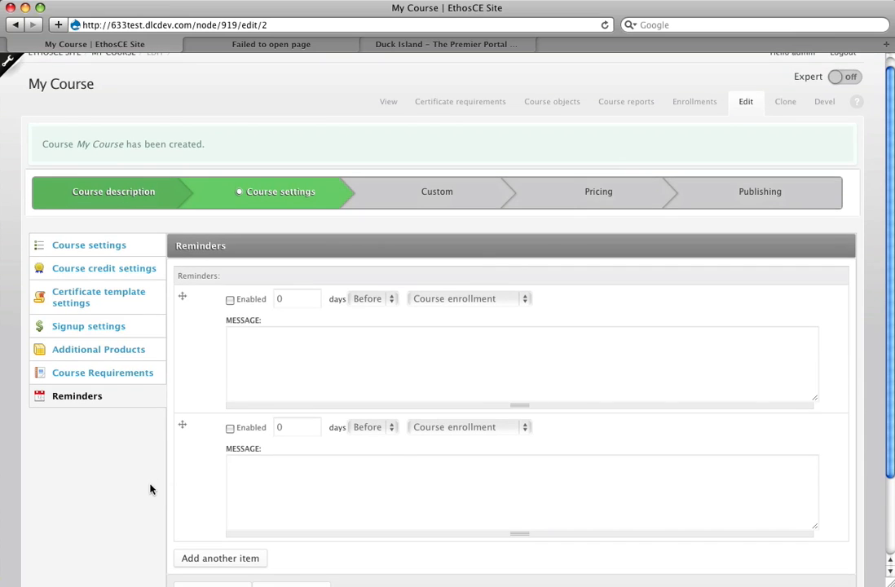
pyautogui.scroll(-3)
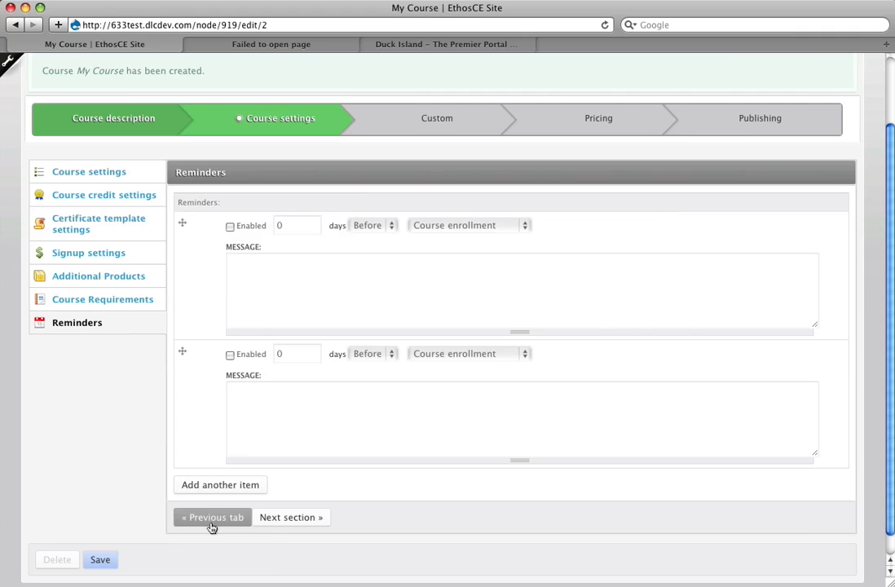
pyautogui.click(297, 225)
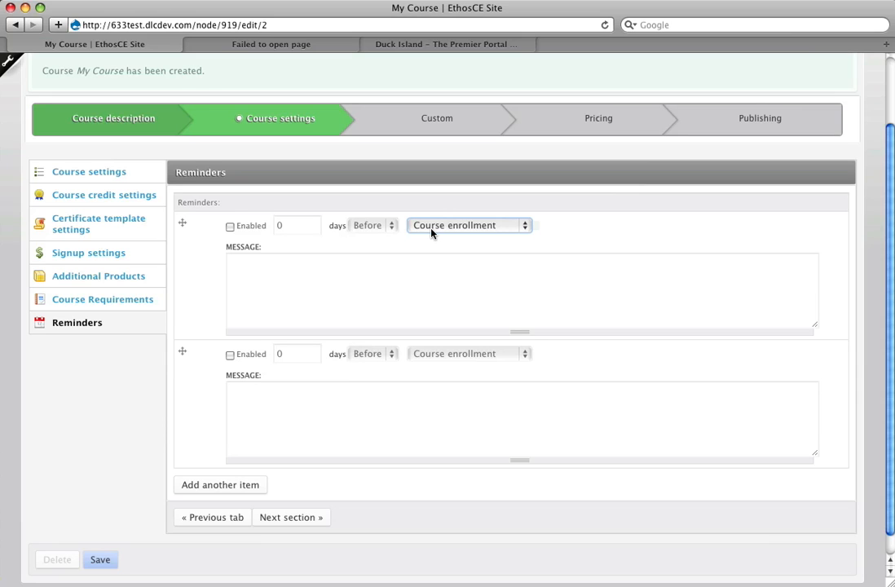
pyautogui.click(470, 225)
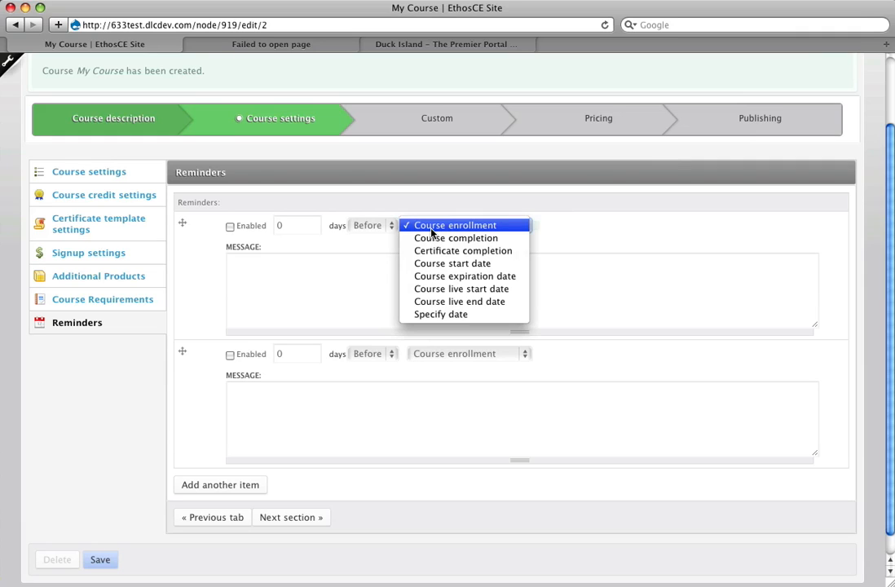
pyautogui.click(453, 225)
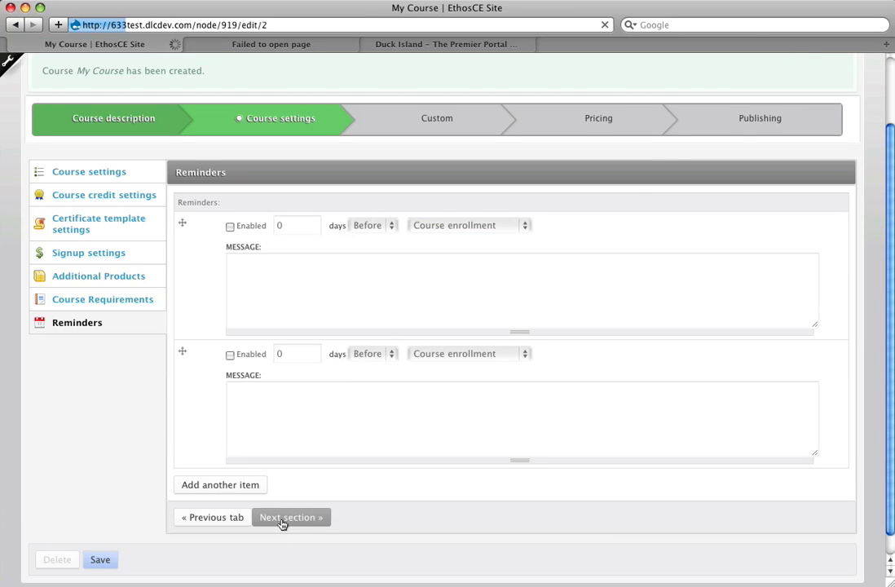
# Pass through Custom and Pricing with price 0.00 and SKU Course_919, reaching Publishing's menu settings.
pyautogui.click(290, 516)
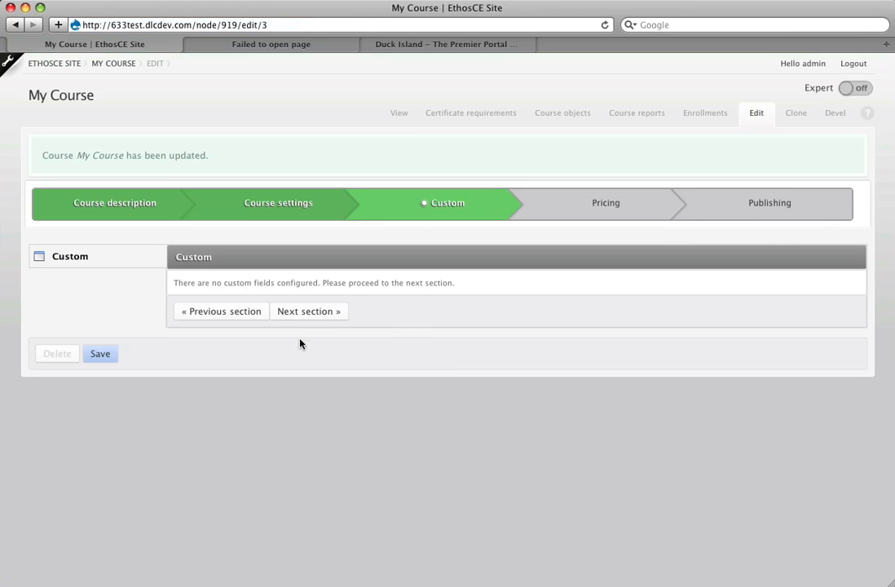
pyautogui.moveTo(308, 312)
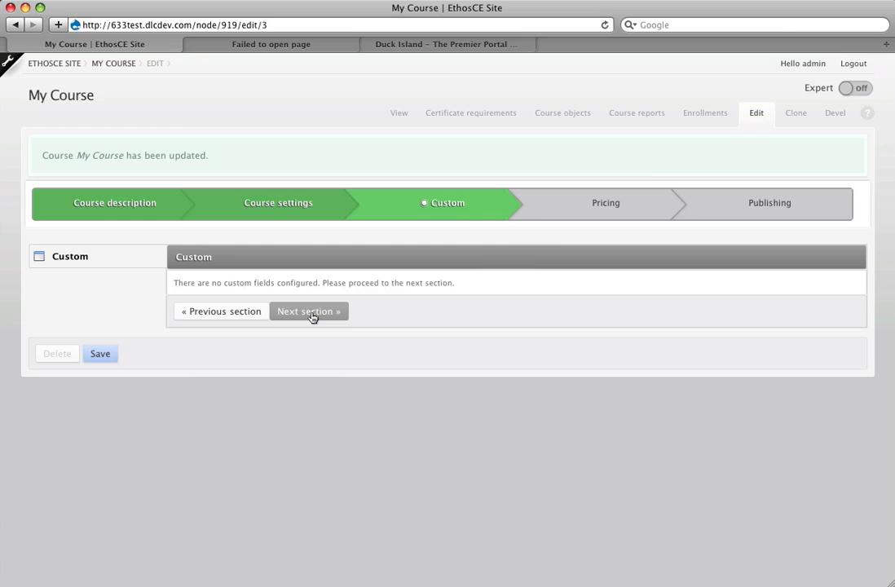
pyautogui.click(308, 310)
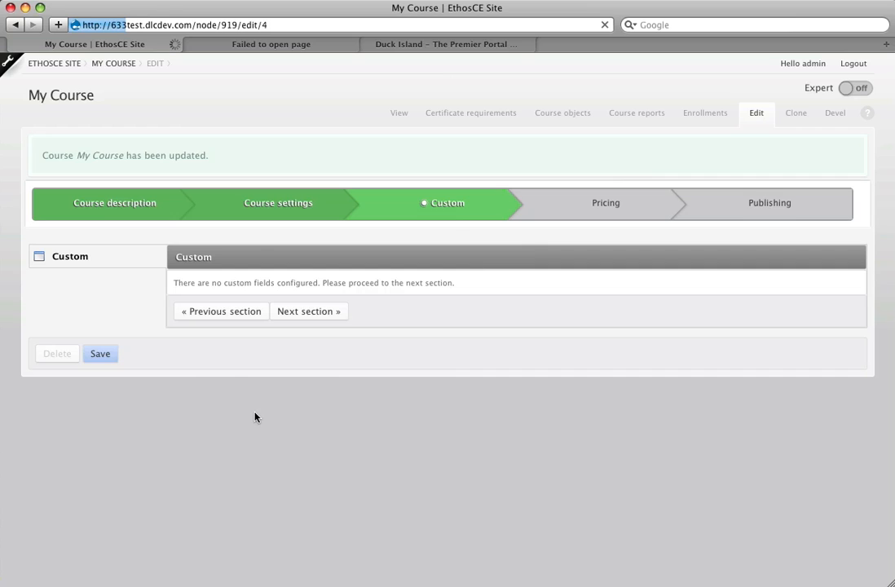
pyautogui.click(308, 309)
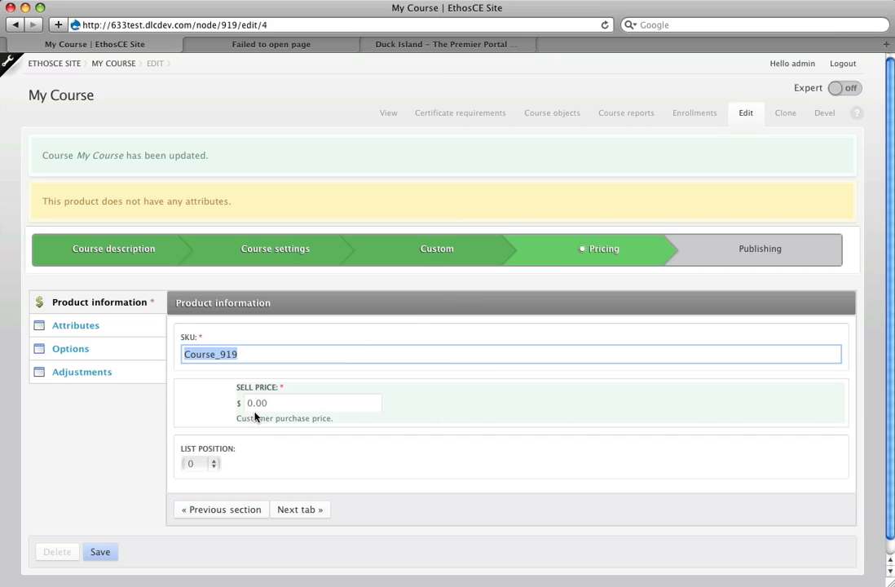
pyautogui.moveTo(145, 476)
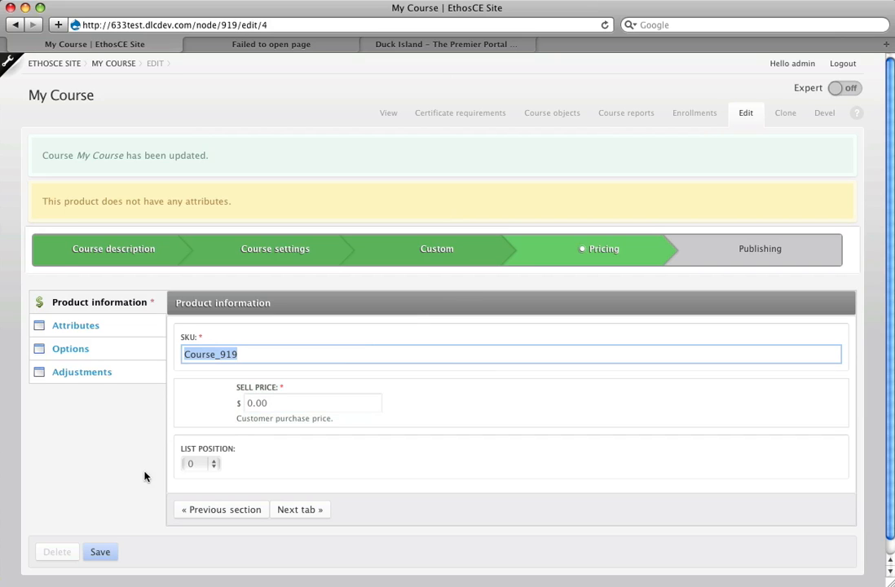
pyautogui.click(82, 372)
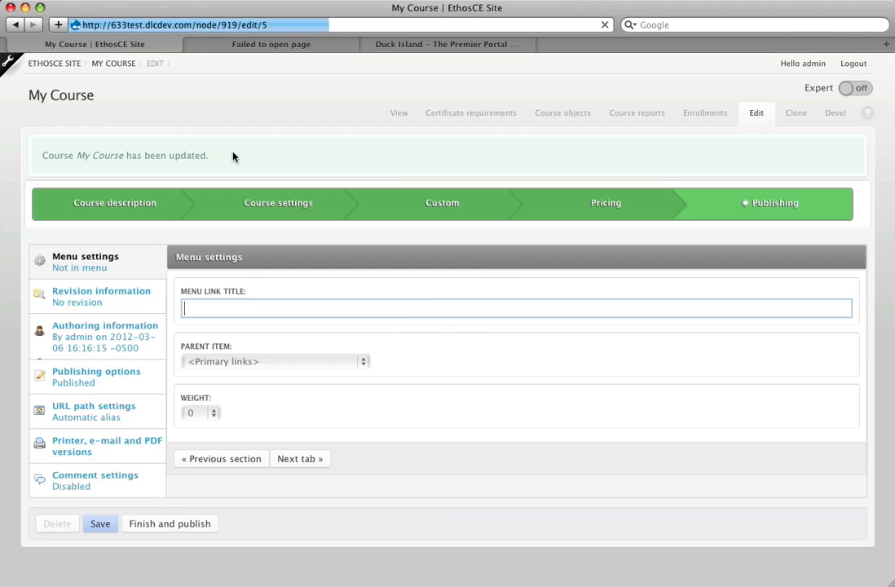
pyautogui.moveTo(228, 348)
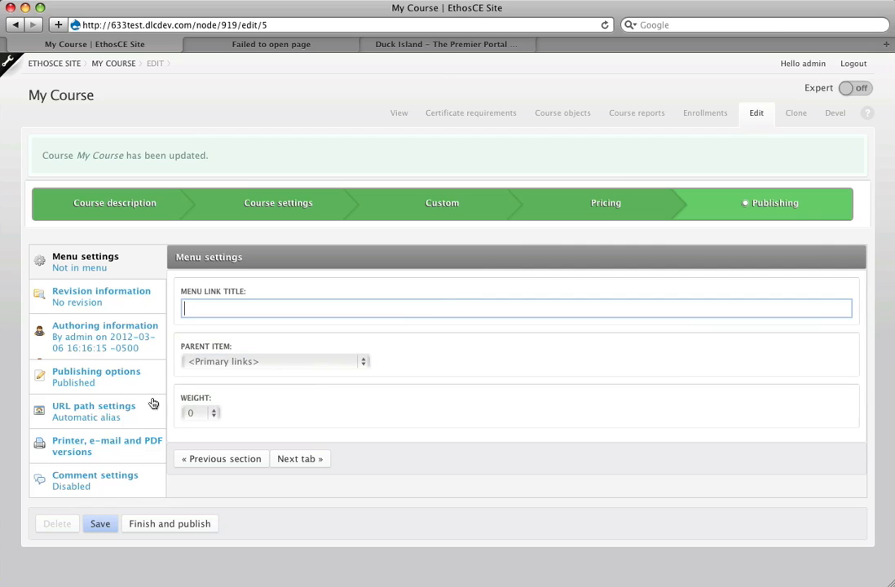
# Review the alias course/my-course with Automatic alias briefly off, then leave it enabled.
pyautogui.click(93, 404)
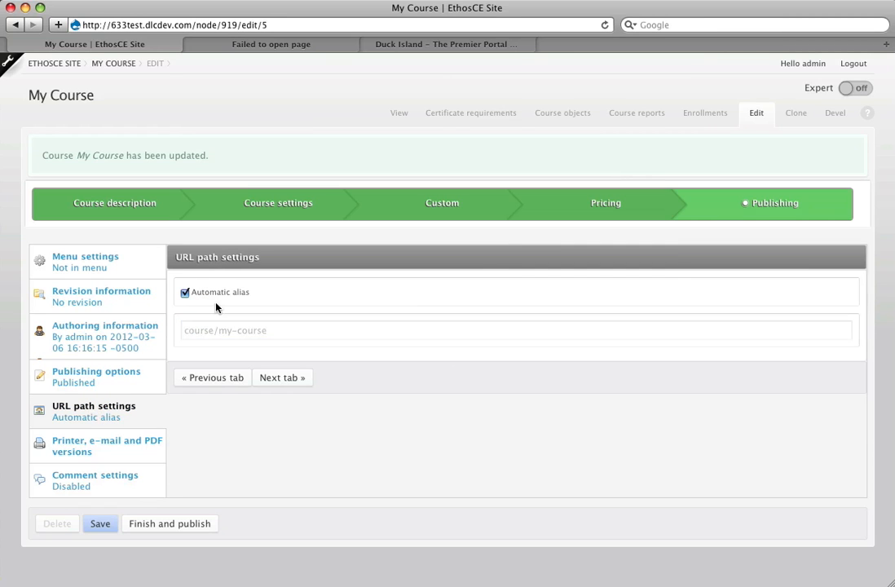
pyautogui.click(186, 292)
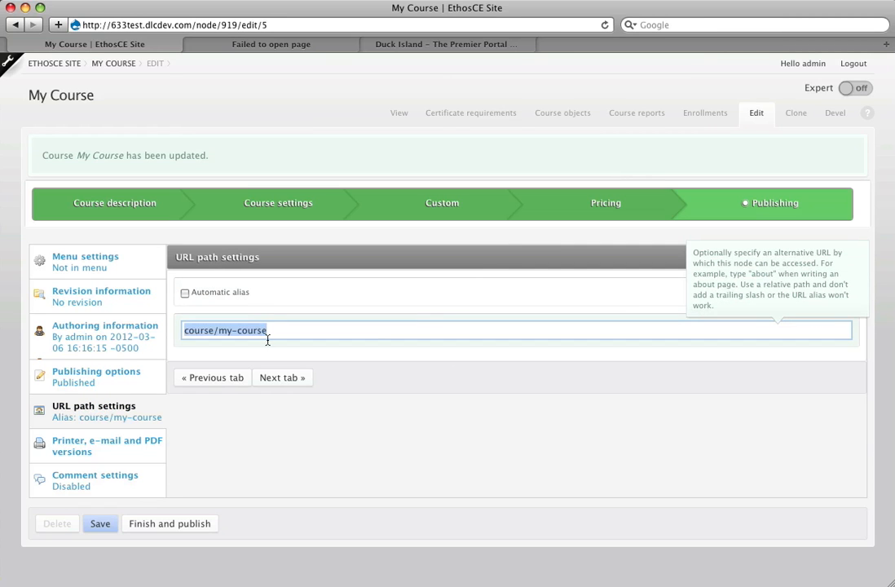
pyautogui.click(219, 330)
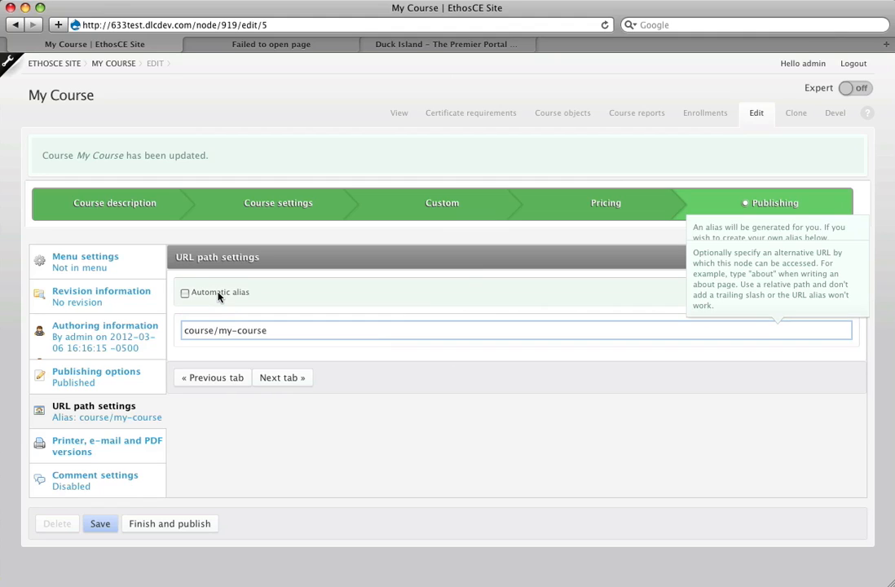
pyautogui.click(186, 292)
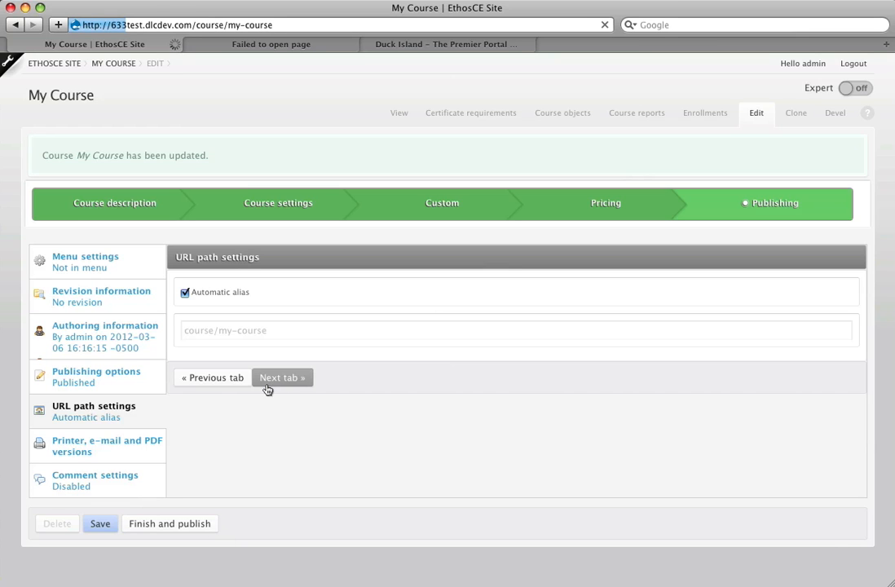
pyautogui.moveTo(544, 419)
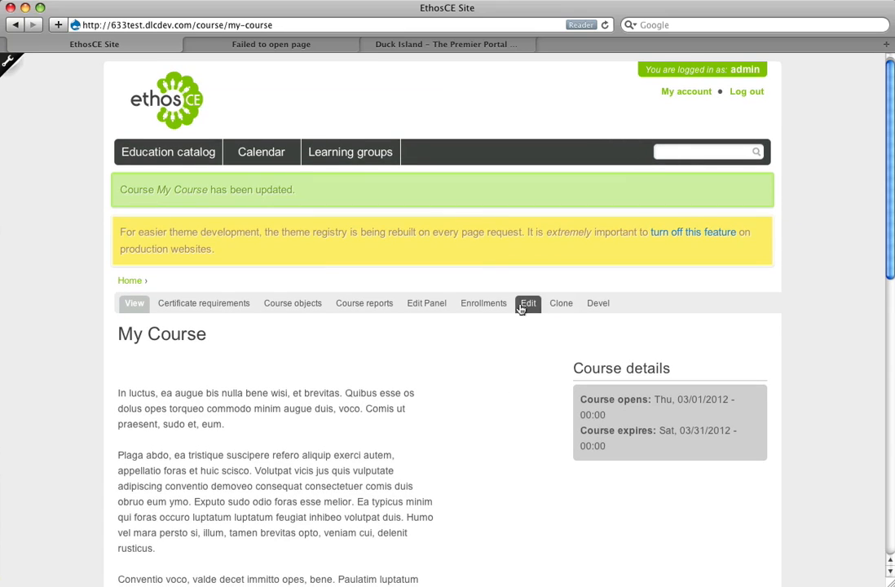
# Reopen My Course's edit form from its view page at Title & description.
pyautogui.click(528, 302)
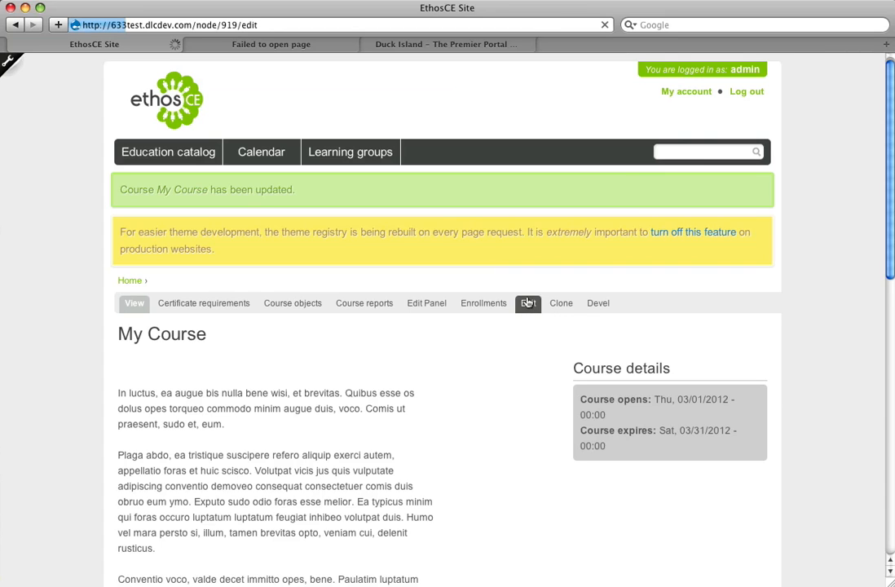
pyautogui.click(528, 301)
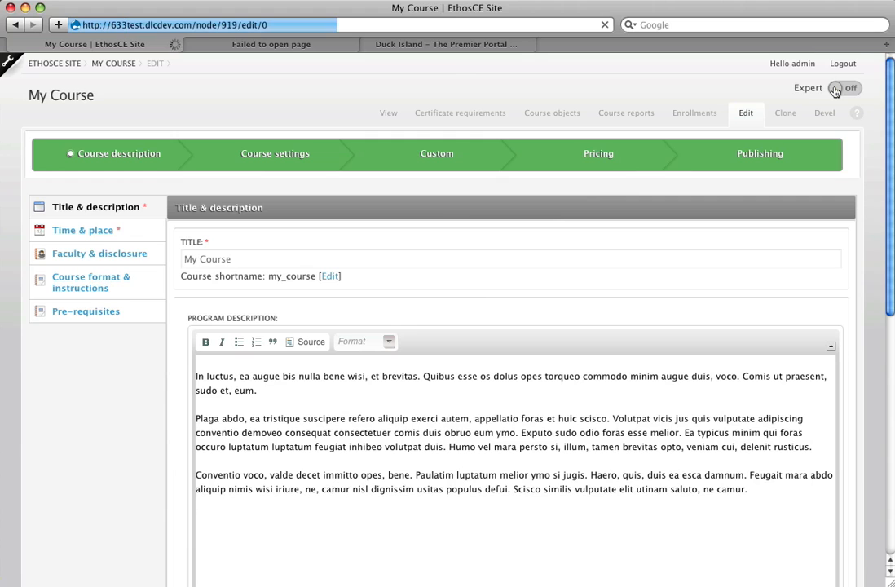
# Enable Expert mode and expand CME credit settings showing 0.25 increments, min 1.00, max 5.00.
pyautogui.click(844, 88)
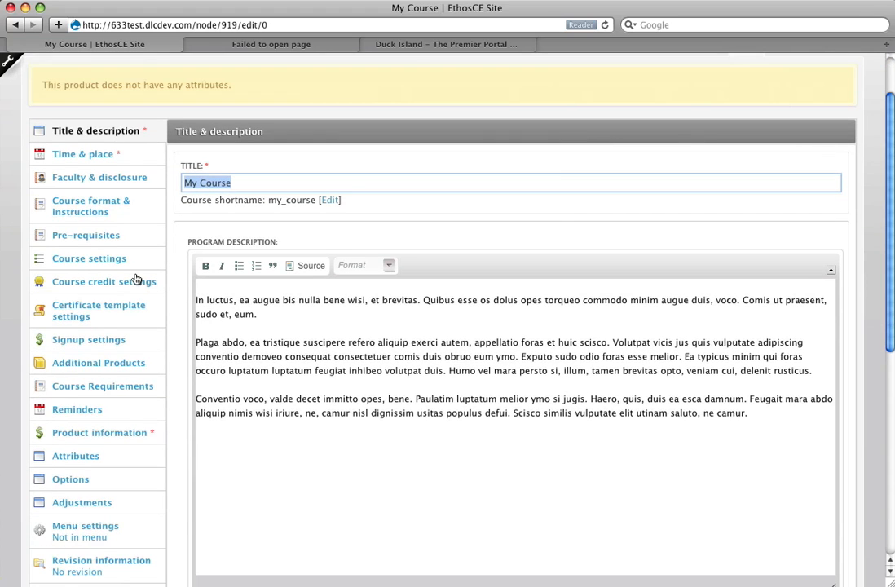
pyautogui.moveTo(124, 285)
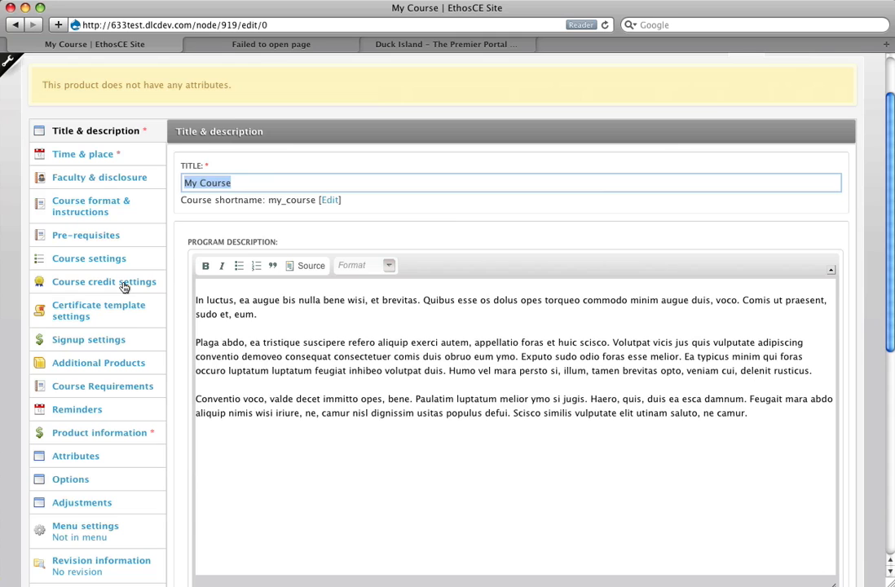
pyautogui.click(104, 280)
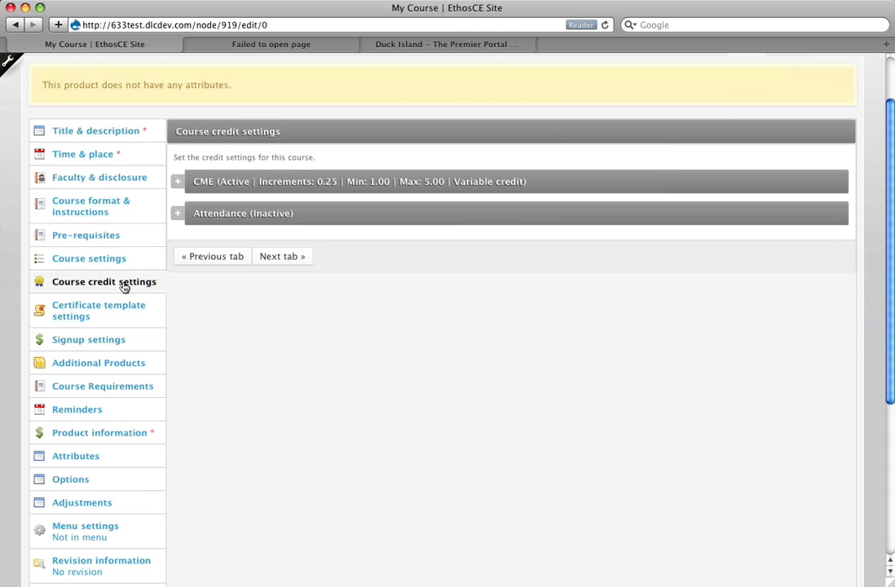
pyautogui.click(177, 181)
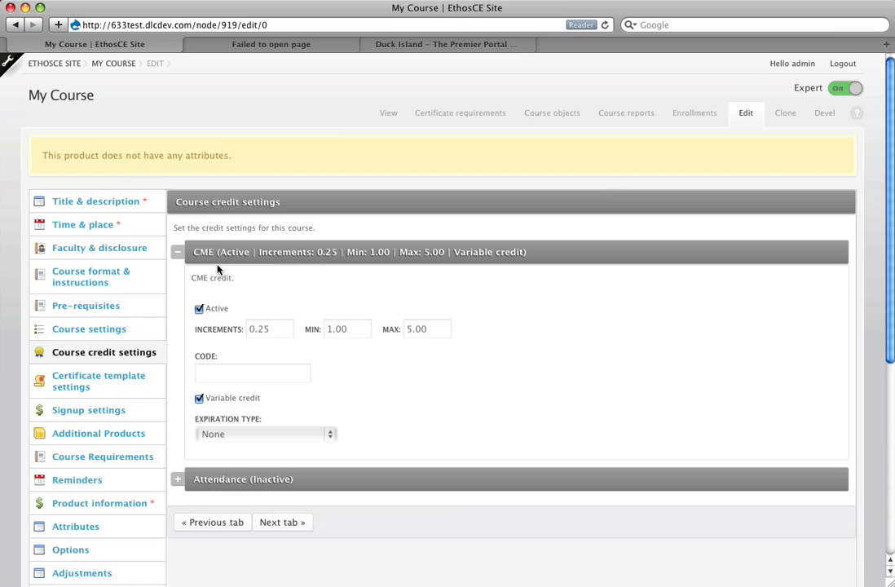
pyautogui.moveTo(370, 479)
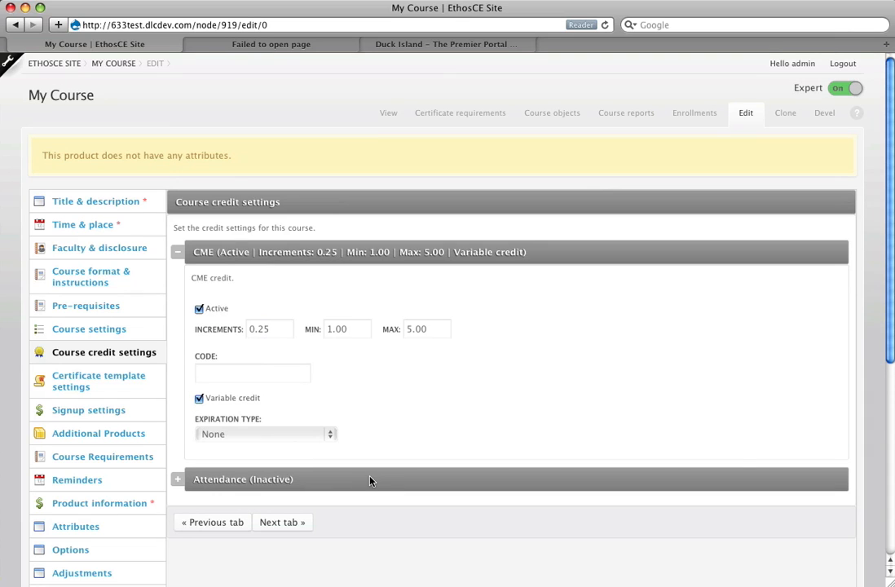